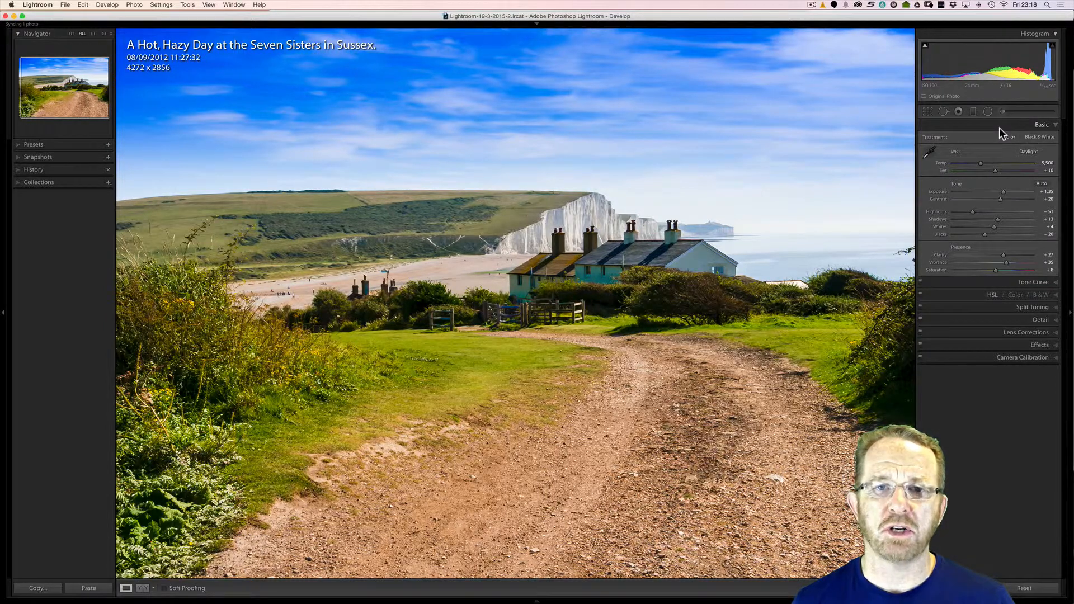
# Step: Switch to Chrome to read YouTube's thumbnail guidance (1280x720, 16:9), then return to Lightroom
pyautogui.press('cmd')
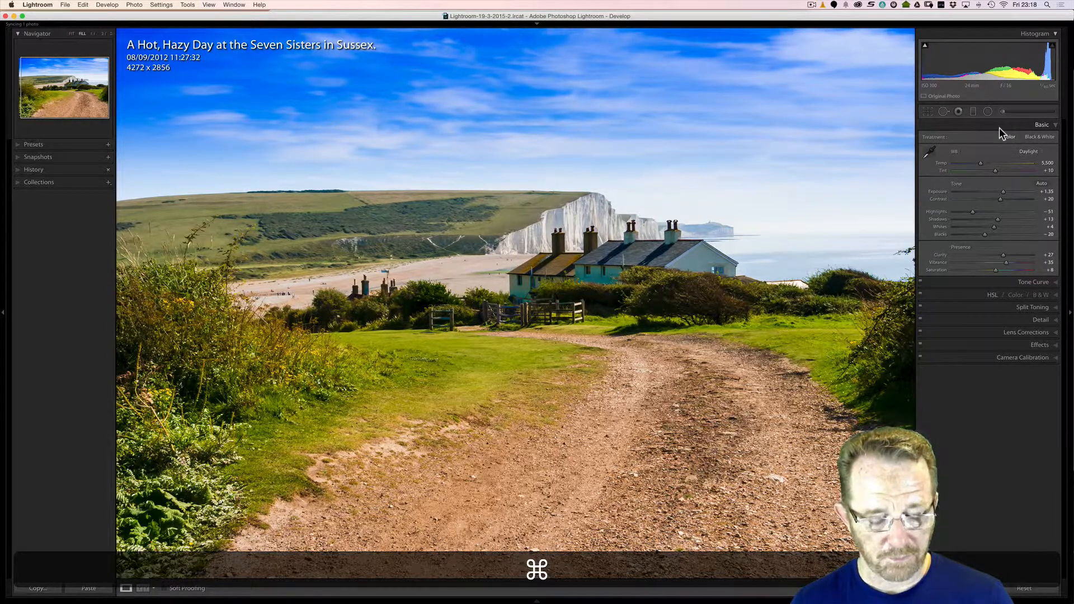
pyautogui.press('cmd+tab')
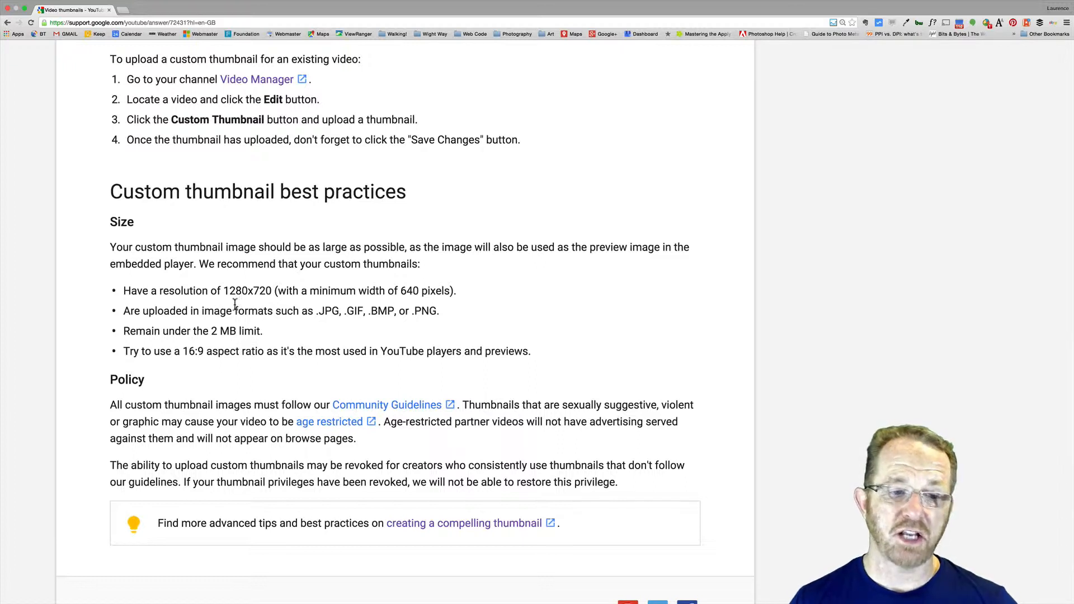
pyautogui.moveTo(273, 317)
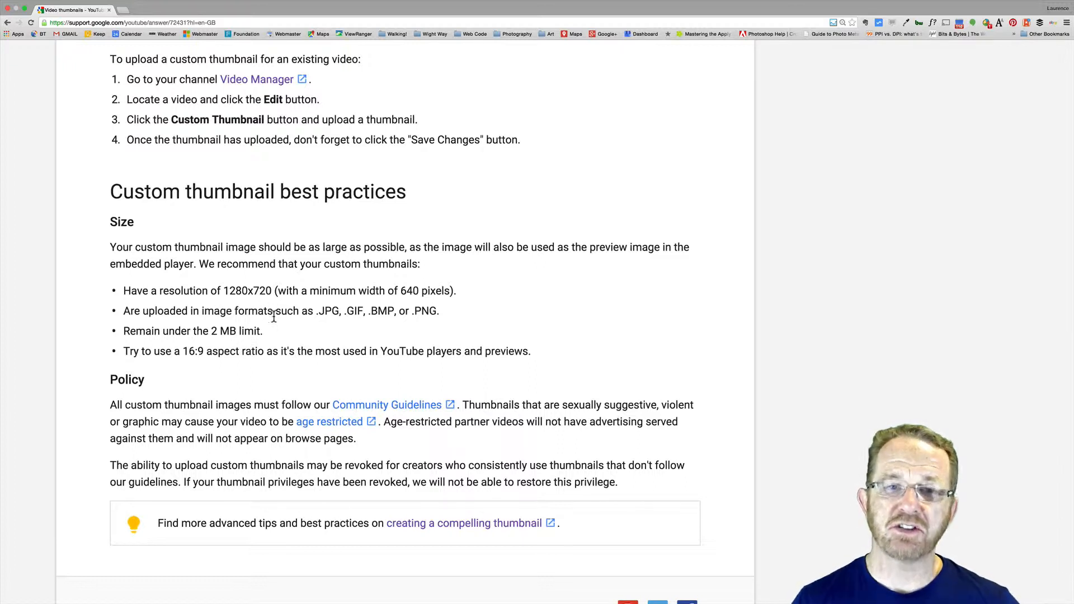
pyautogui.moveTo(278, 334)
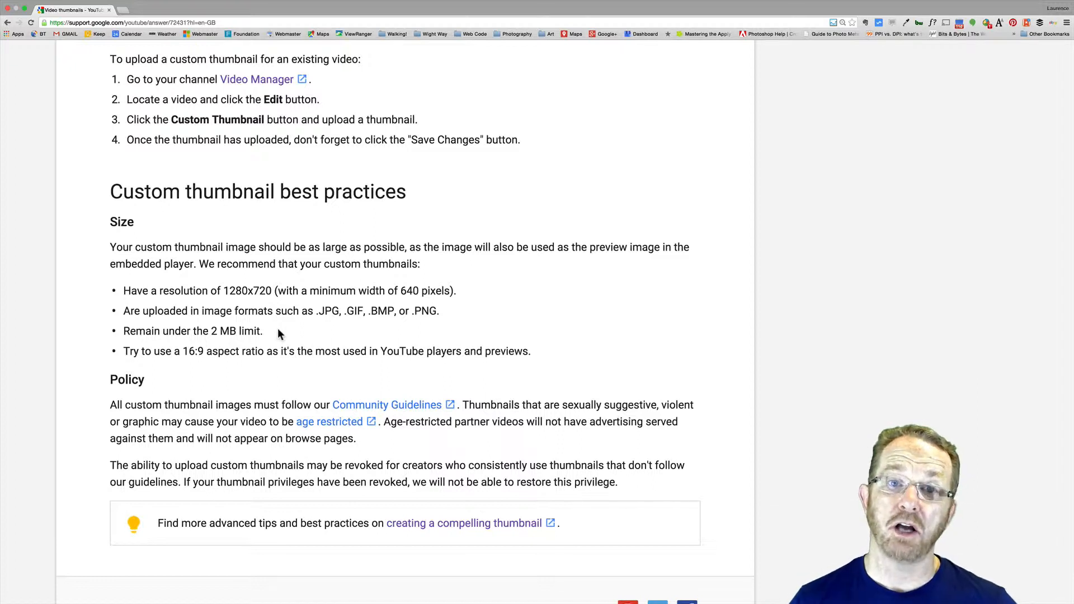
pyautogui.press('cmd+tab')
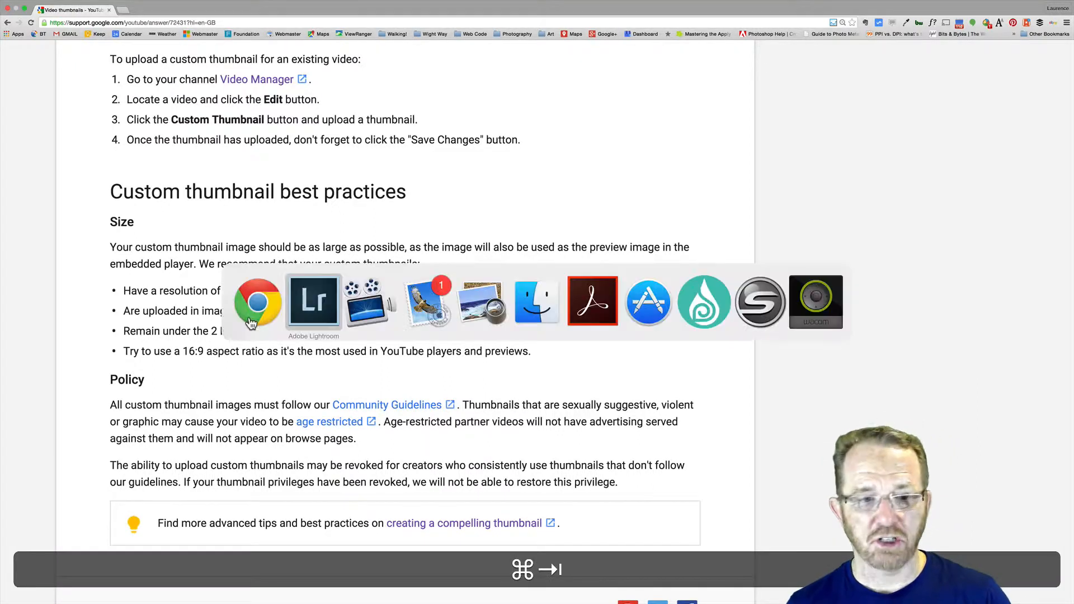
# Step: Bring the Seven Sisters landscape photo back up in Lightroom's Develop module
pyautogui.click(314, 300)
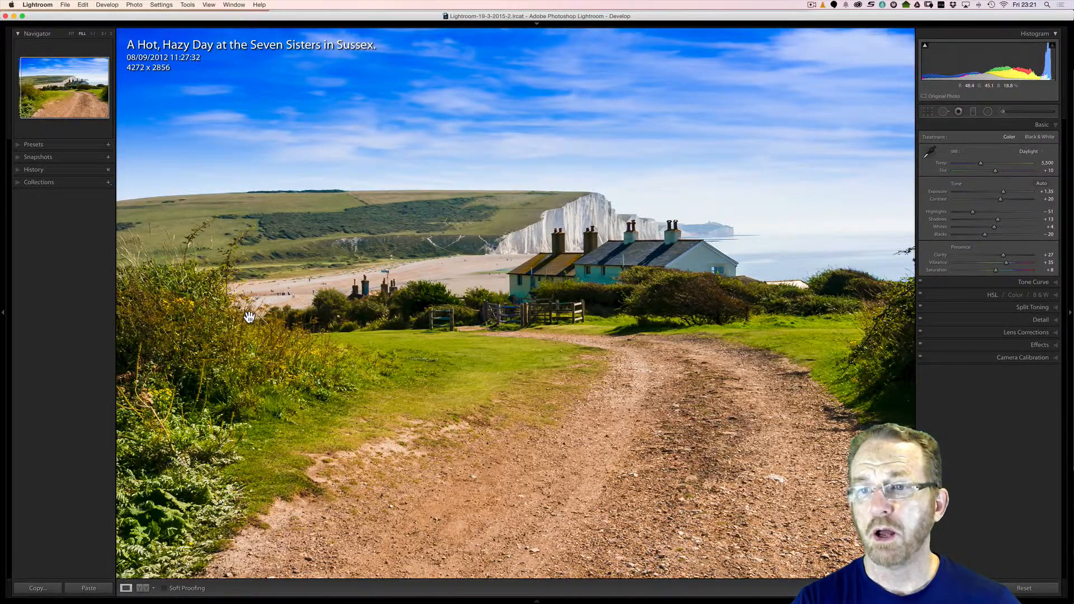
pyautogui.moveTo(820, 157)
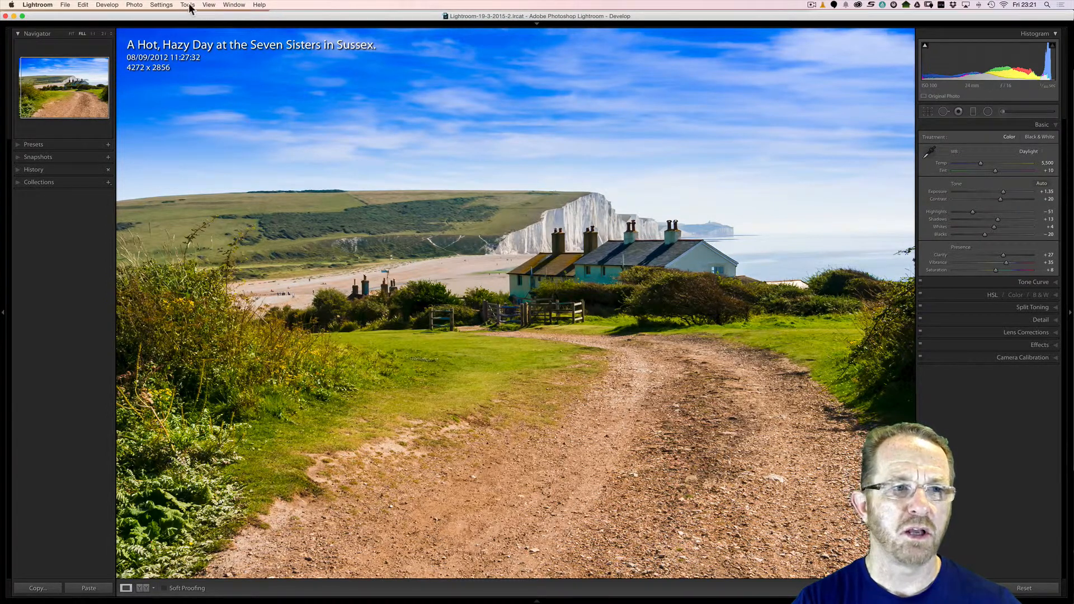
pyautogui.moveTo(521, 178)
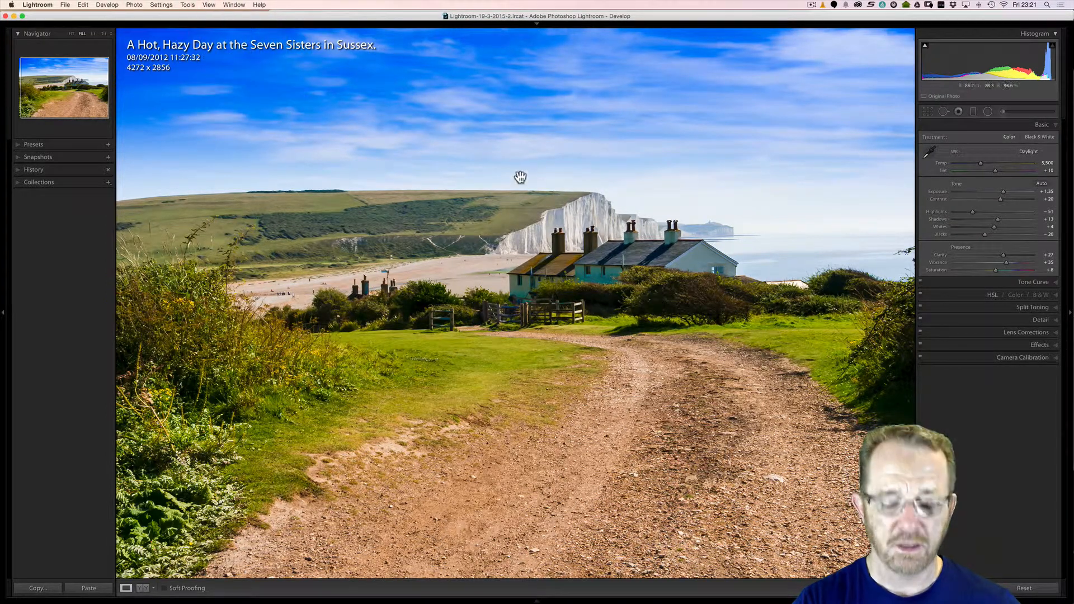
# Step: Start a crop on the landscape photo constrained to a 16 x 9 aspect ratio
pyautogui.click(926, 112)
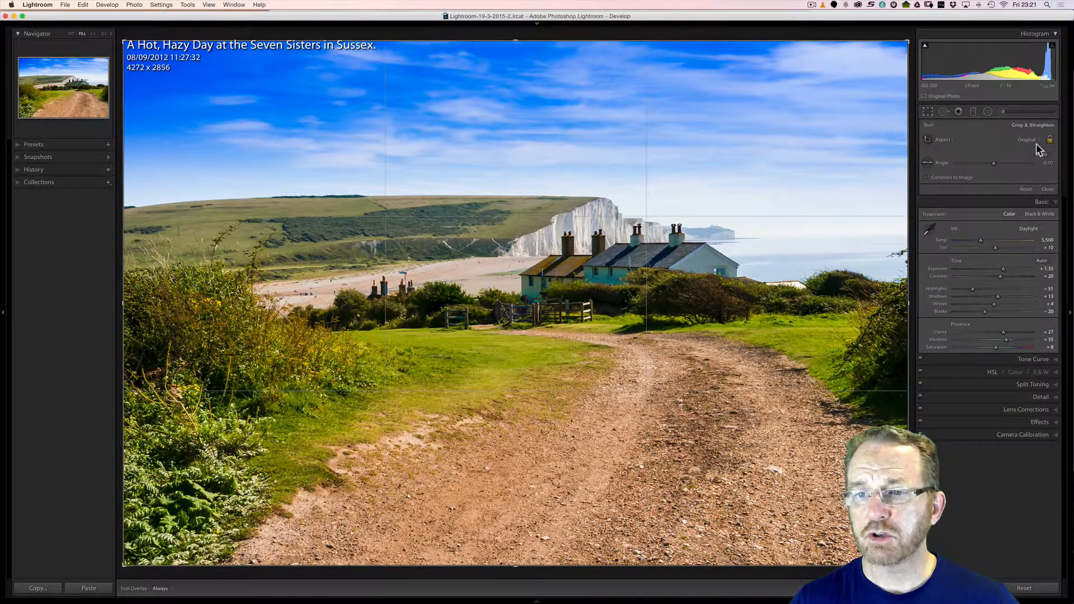
pyautogui.click(1048, 140)
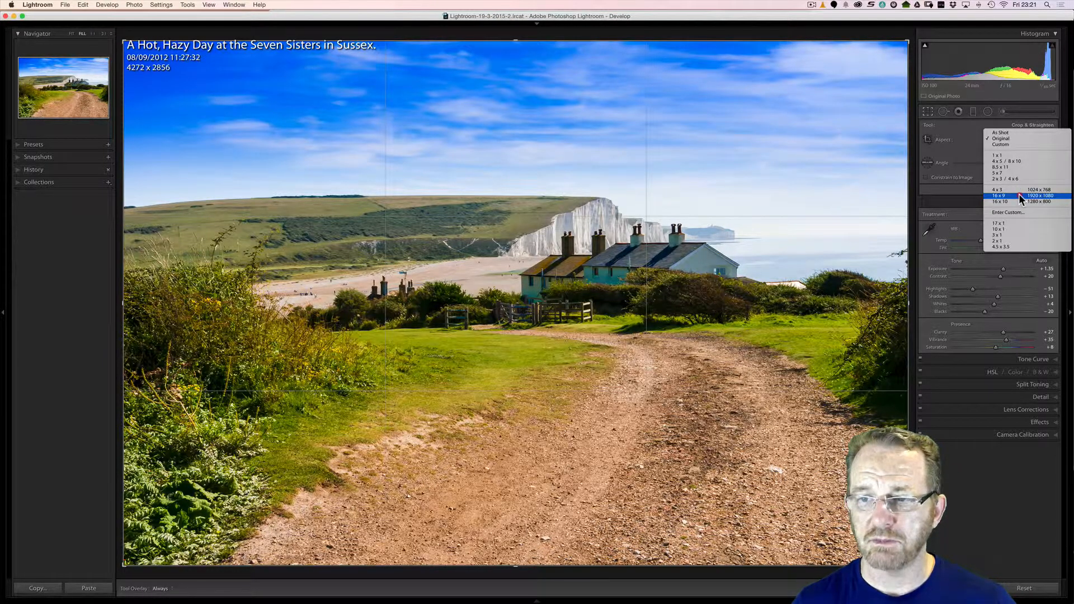
pyautogui.click(1000, 195)
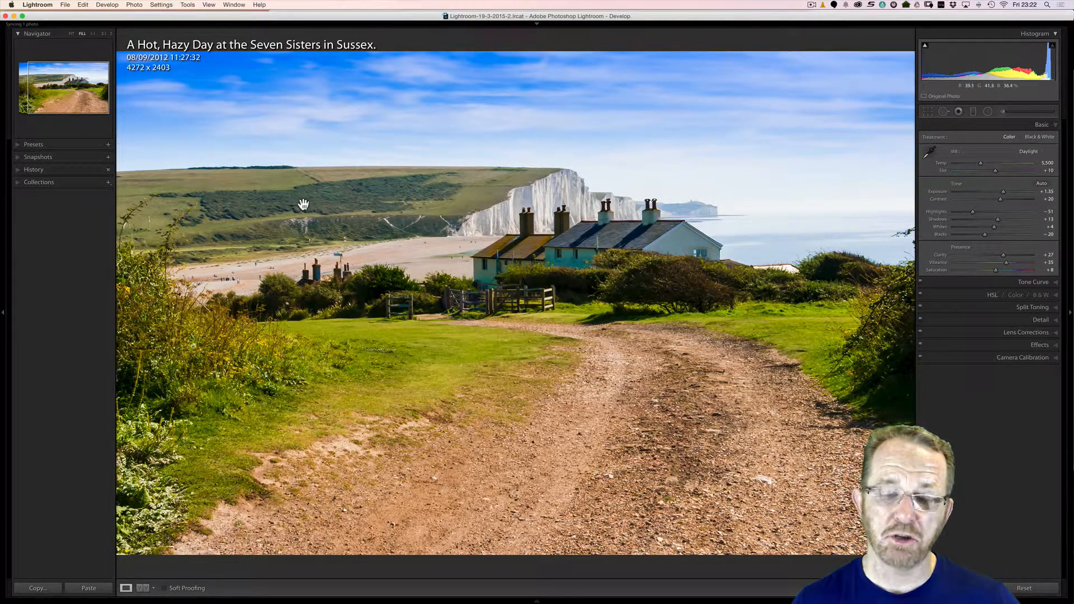
pyautogui.moveTo(172, 36)
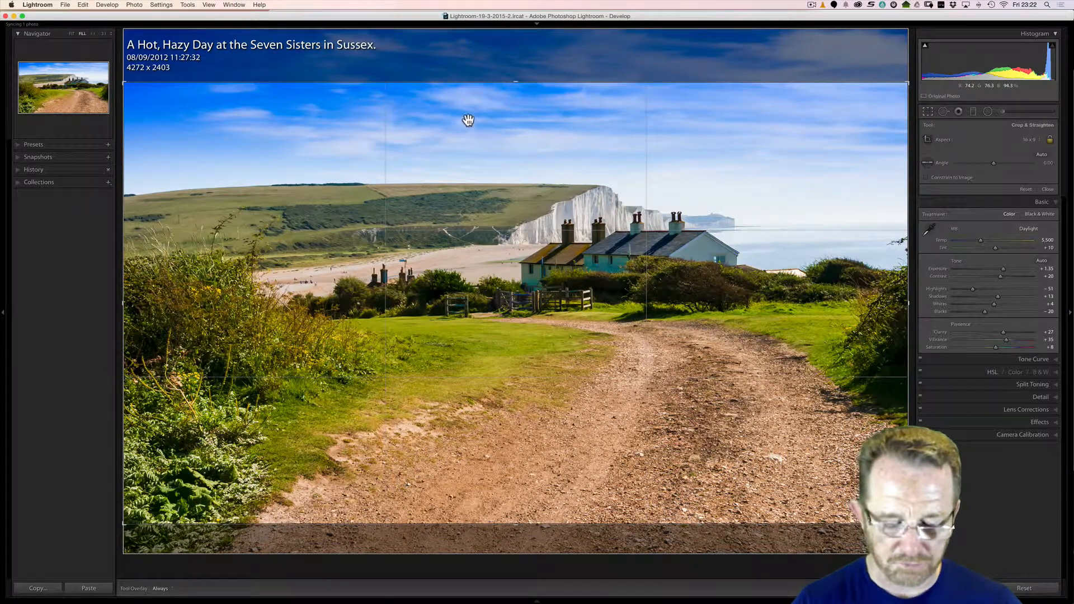
# Step: Commit the repositioned 16:9 crop, leaving the photo at 4272 x 2403 pixels
pyautogui.click(1047, 188)
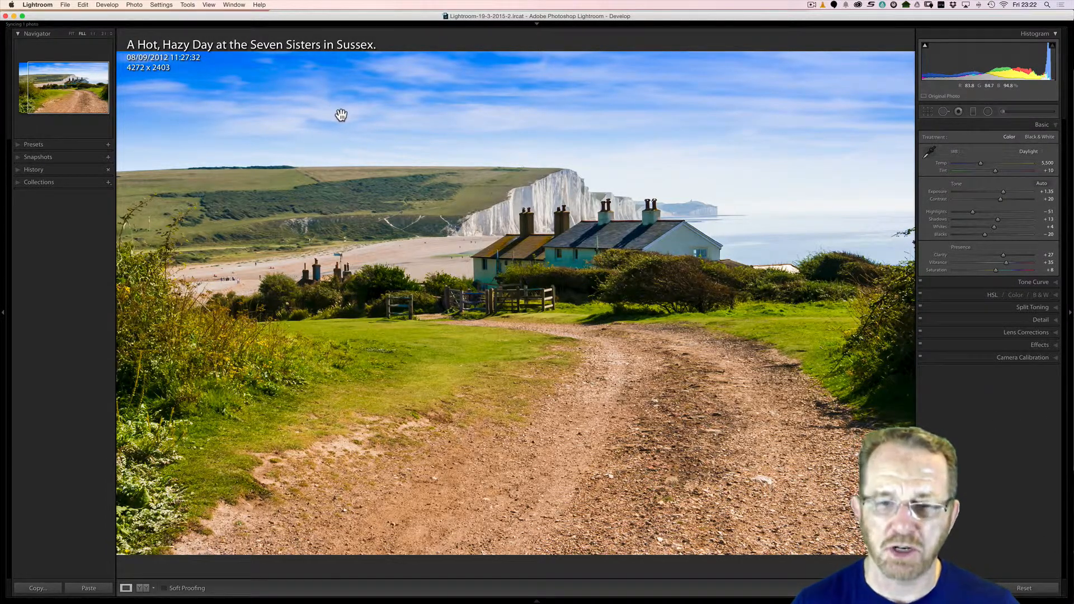
pyautogui.moveTo(320, 96)
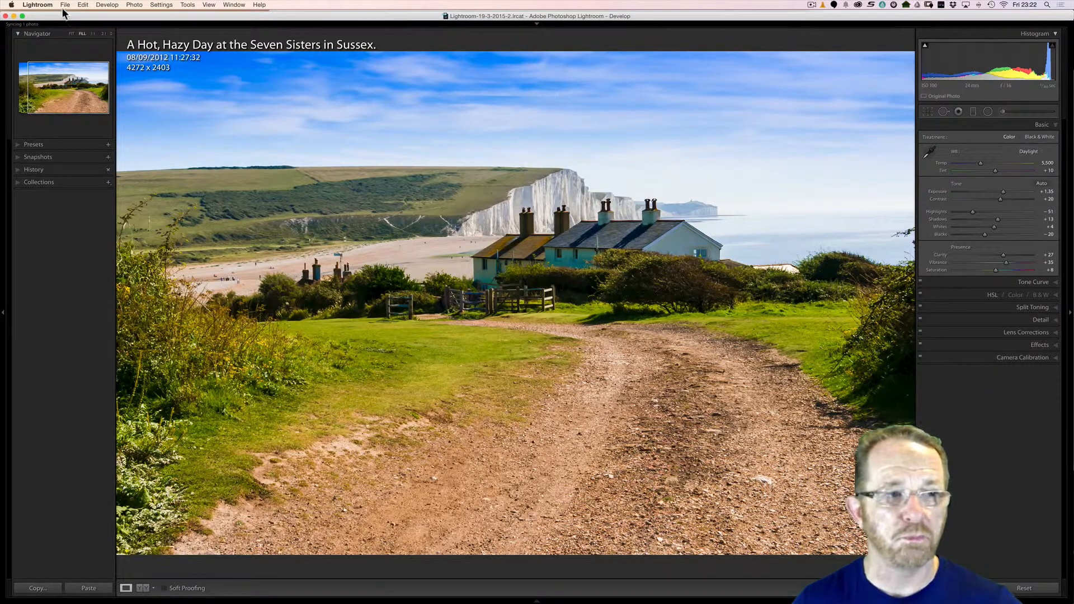
# Step: Create a new user export preset named 'YouTube Thumbnail' in the Export dialog
pyautogui.click(65, 5)
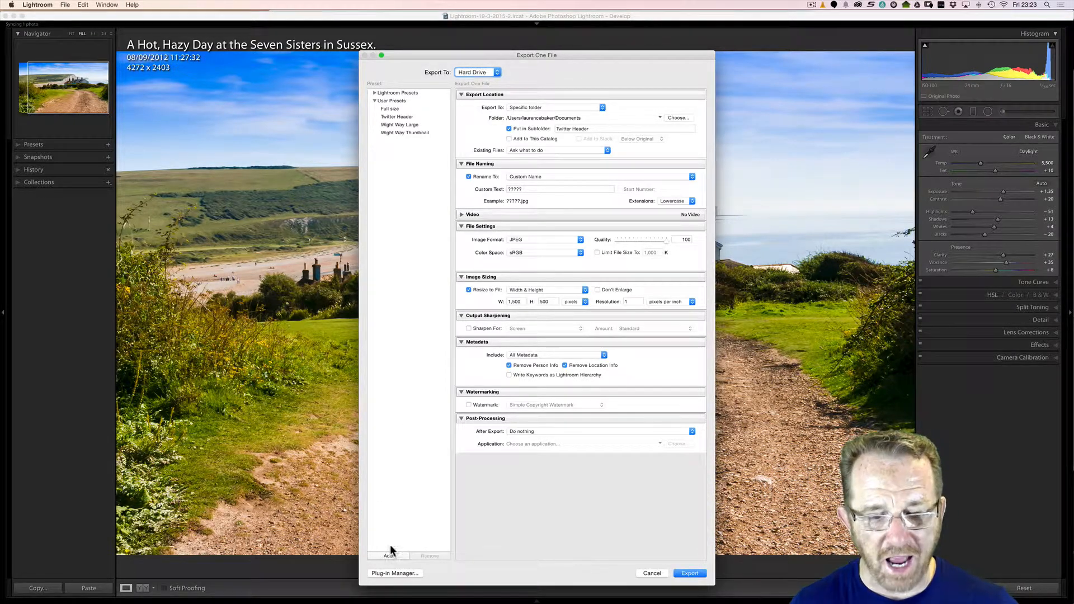
pyautogui.click(388, 556)
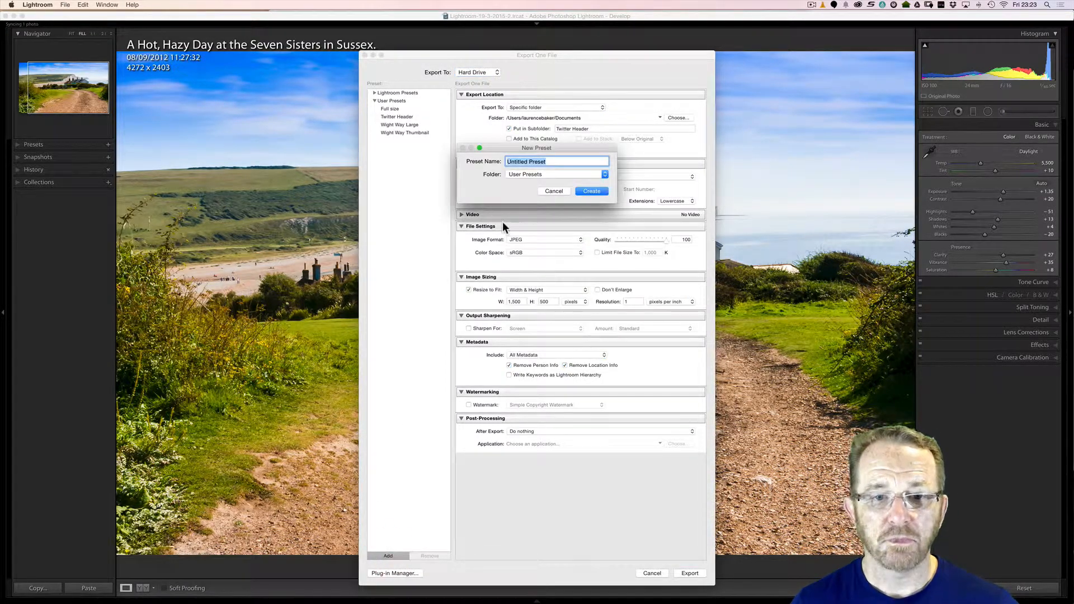
pyautogui.write('YouTube Thu')
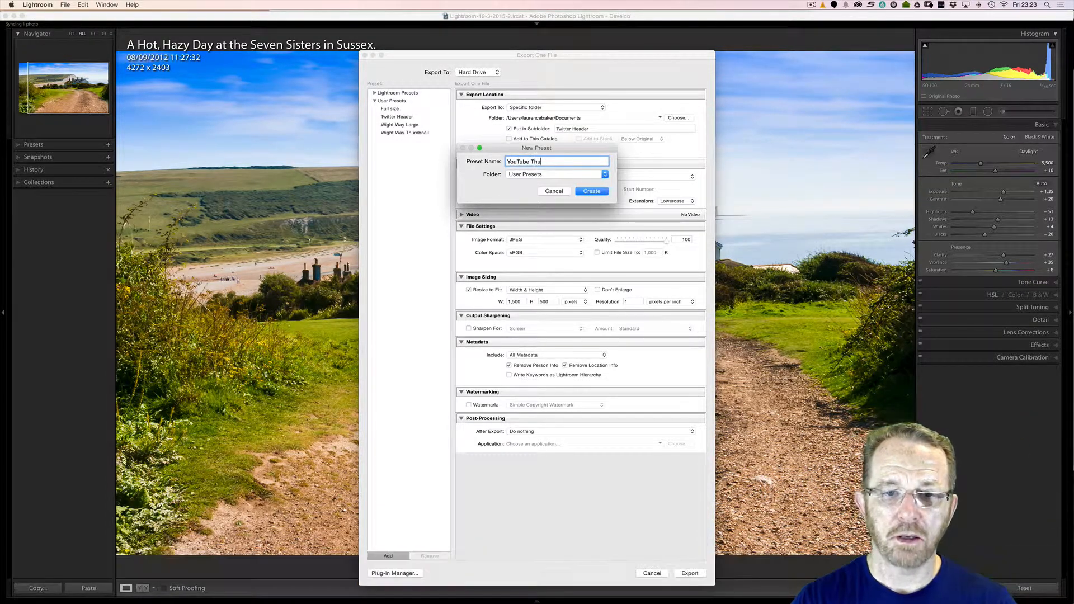
pyautogui.write('mbnail')
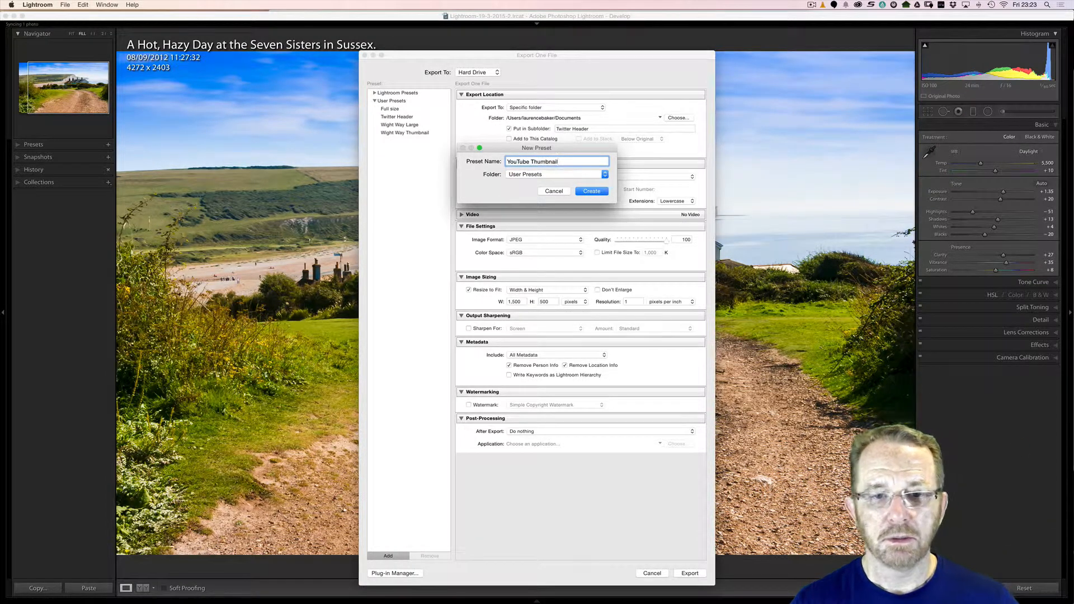
pyautogui.click(591, 191)
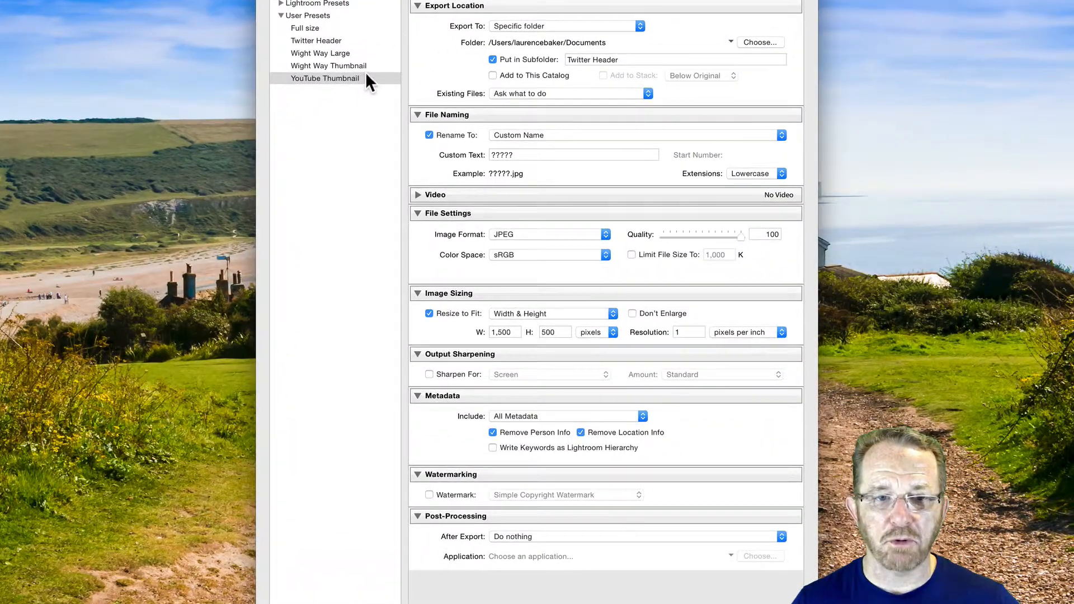
# Step: Select the YouTube Thumbnail preset, export into a 'YouTube Thumbnail' subfolder and set existing-file handling
pyautogui.click(326, 79)
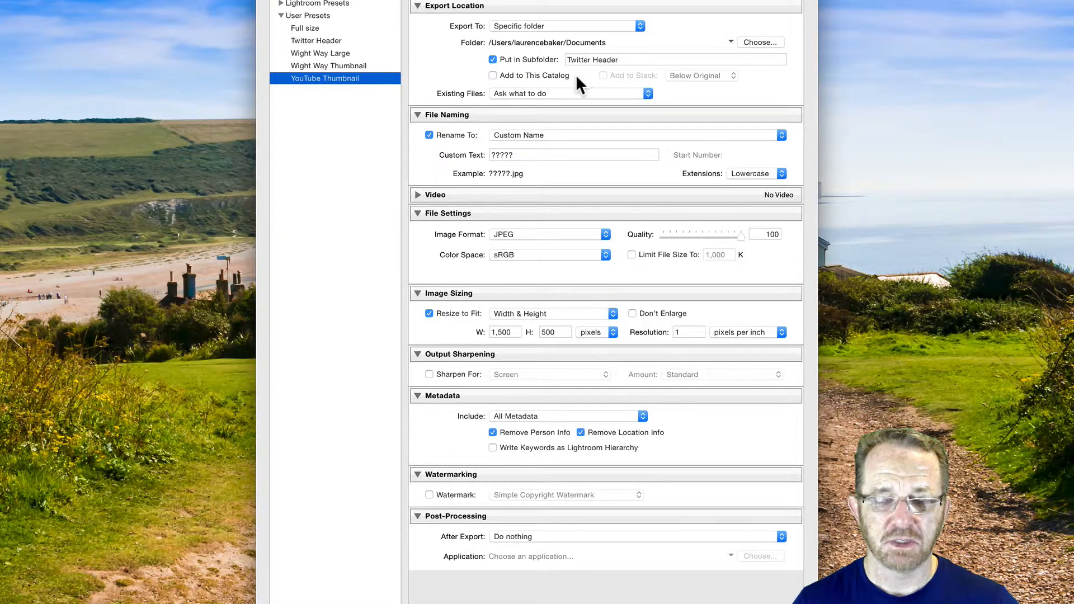
pyautogui.moveTo(472, 35)
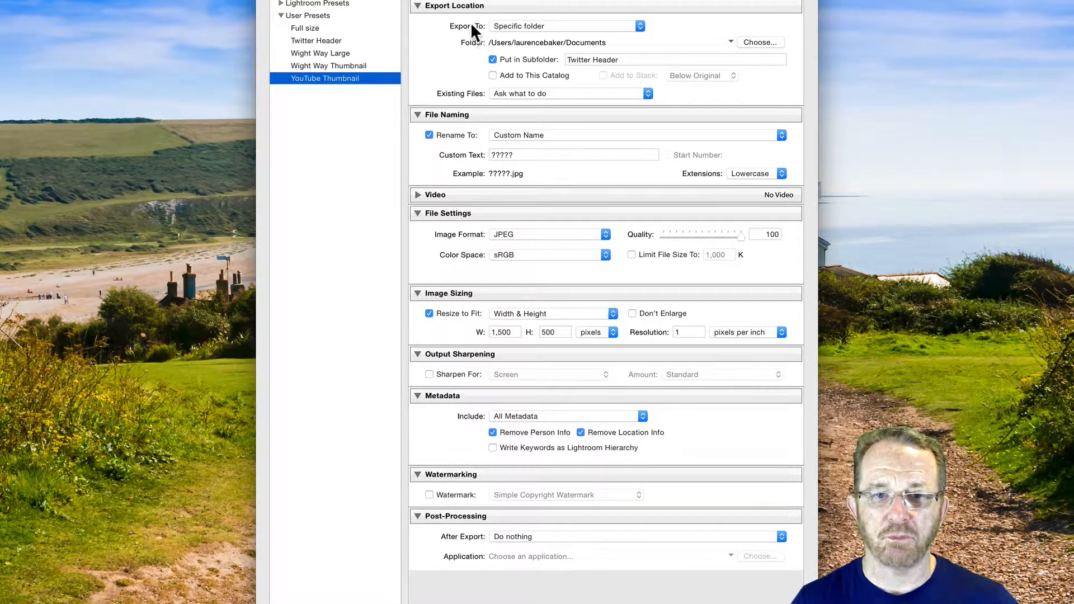
pyautogui.moveTo(453, 54)
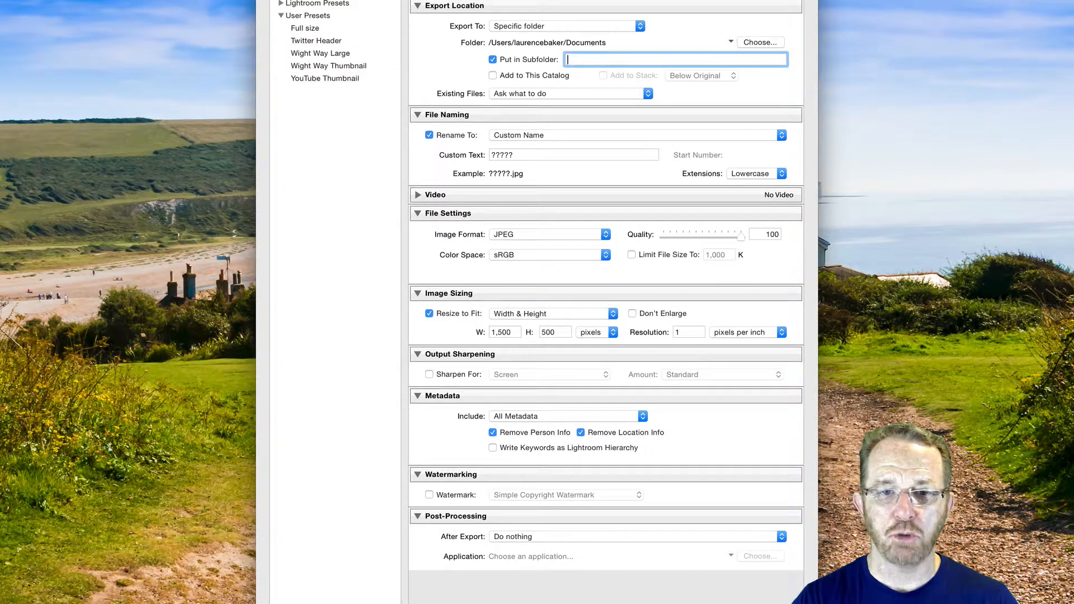
pyautogui.write('YouTube Thumbnail')
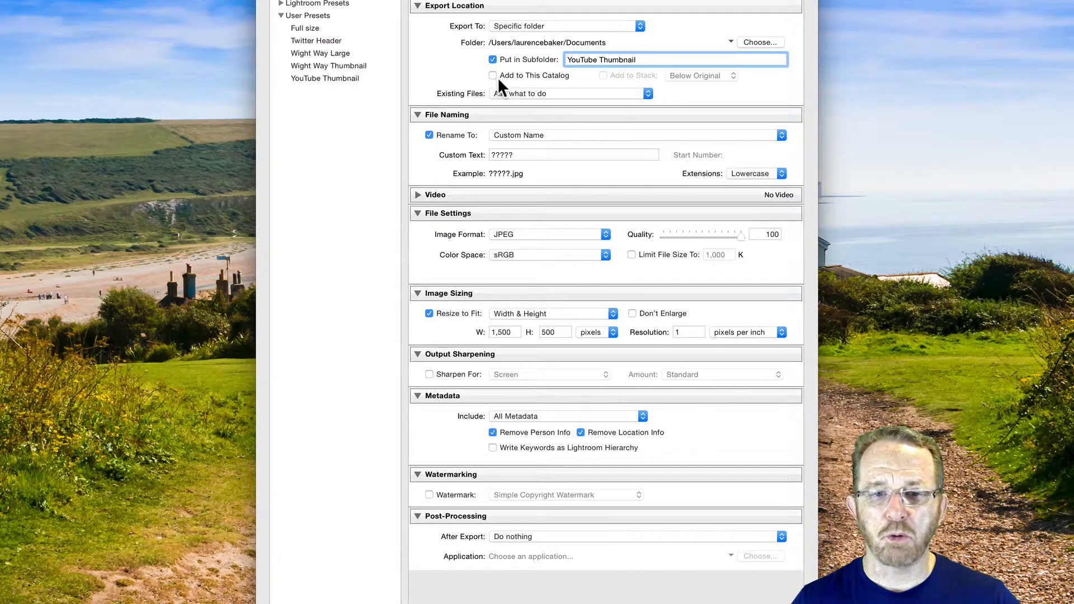
pyautogui.moveTo(497, 89)
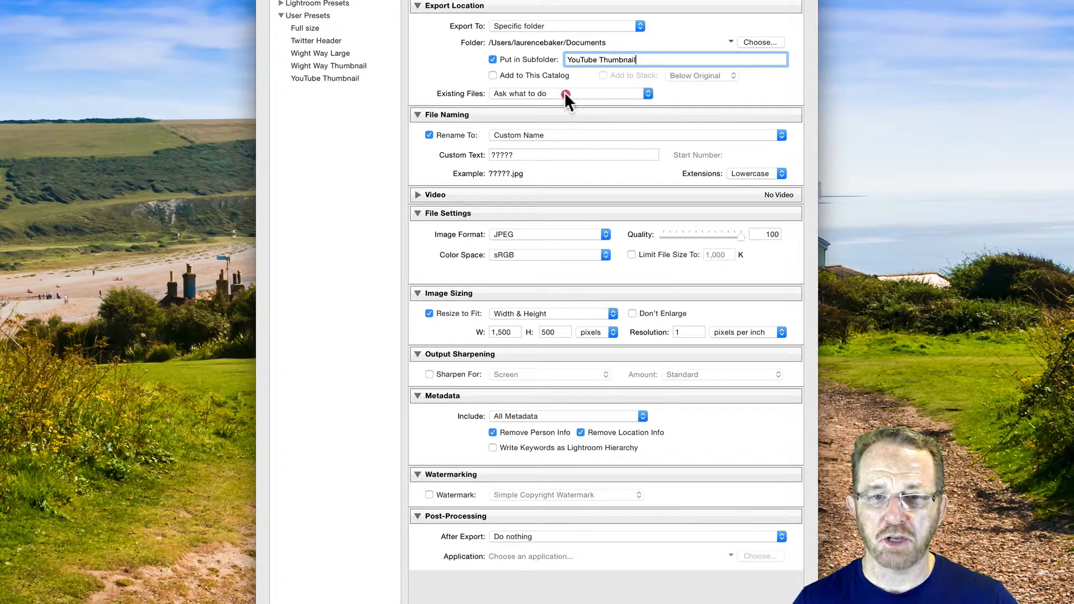
pyautogui.click(568, 92)
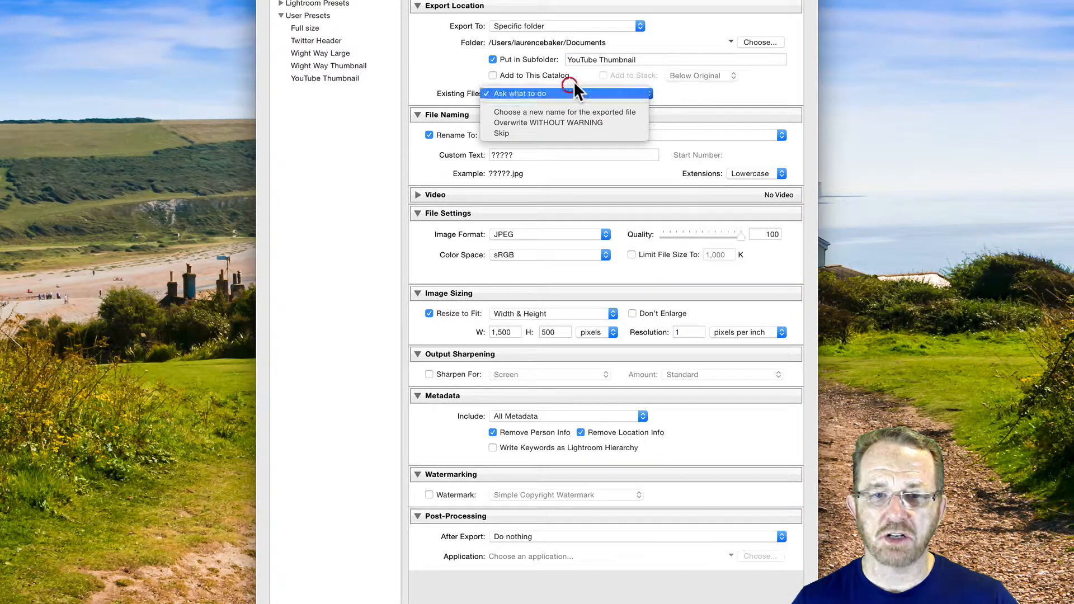
pyautogui.click(520, 93)
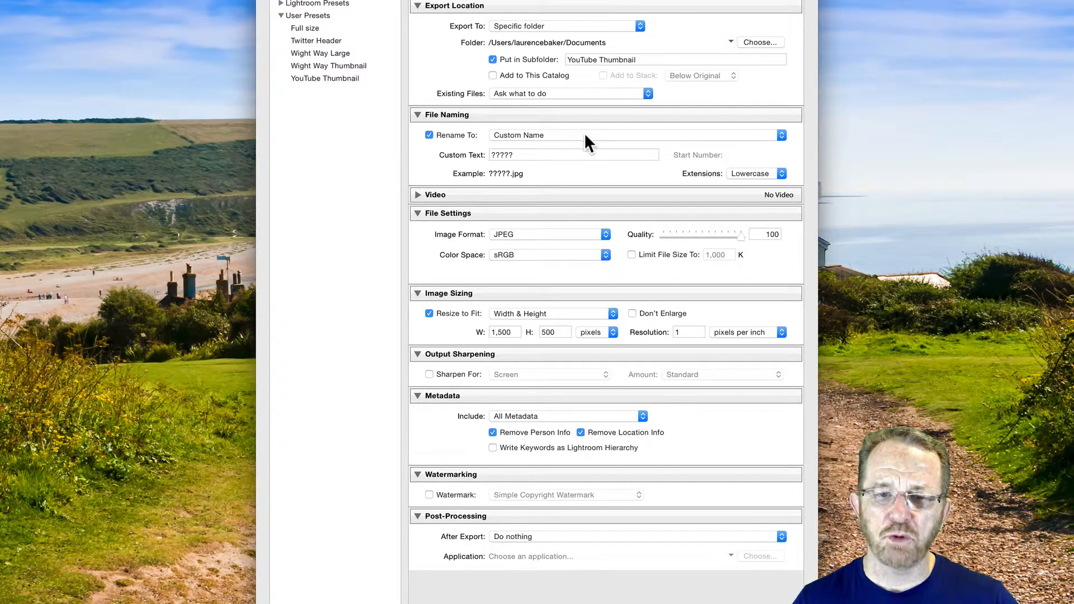
pyautogui.moveTo(580, 141)
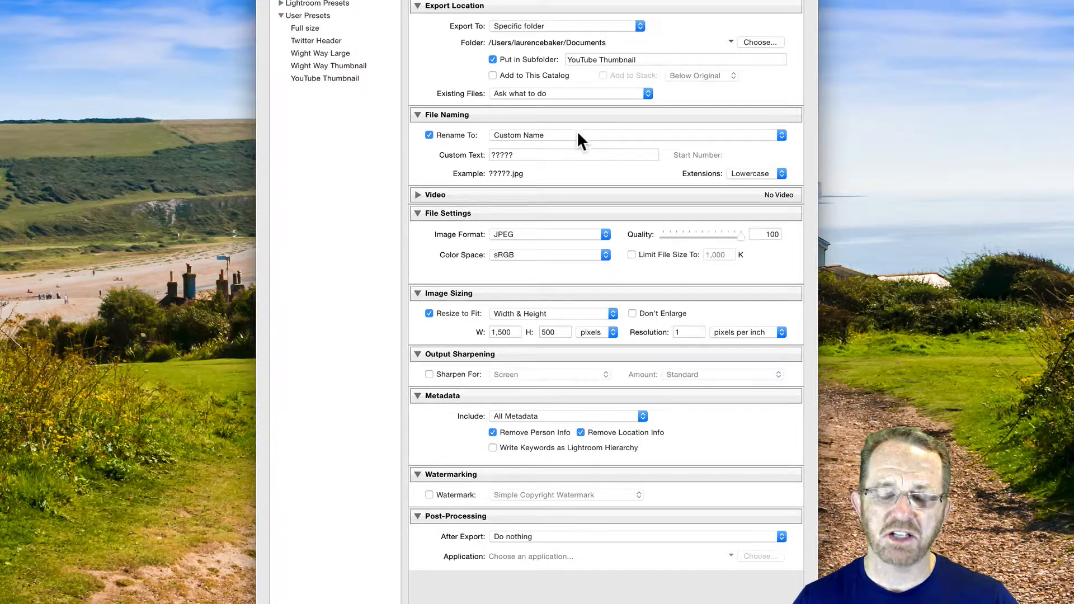
pyautogui.moveTo(585, 142)
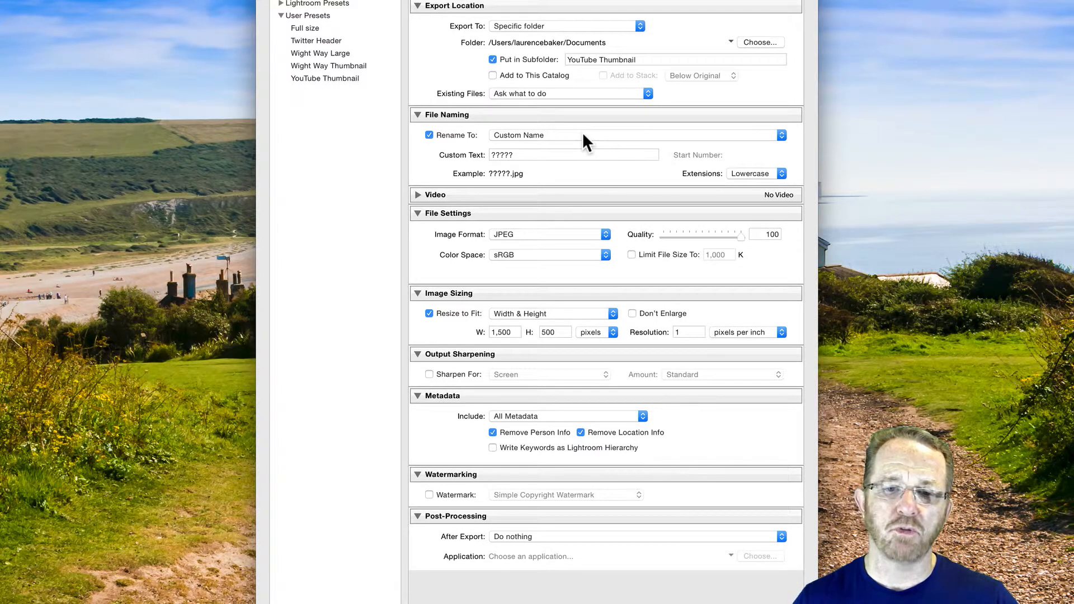
# Step: Name exported files by their original filename, e.g. L1010897.jpg
pyautogui.click(640, 136)
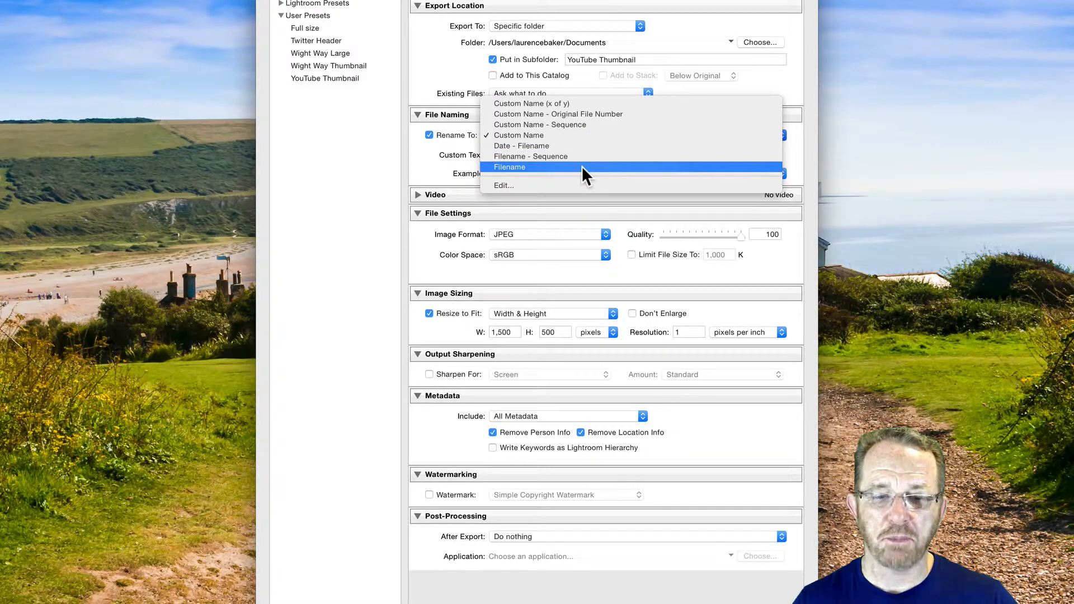
pyautogui.click(510, 167)
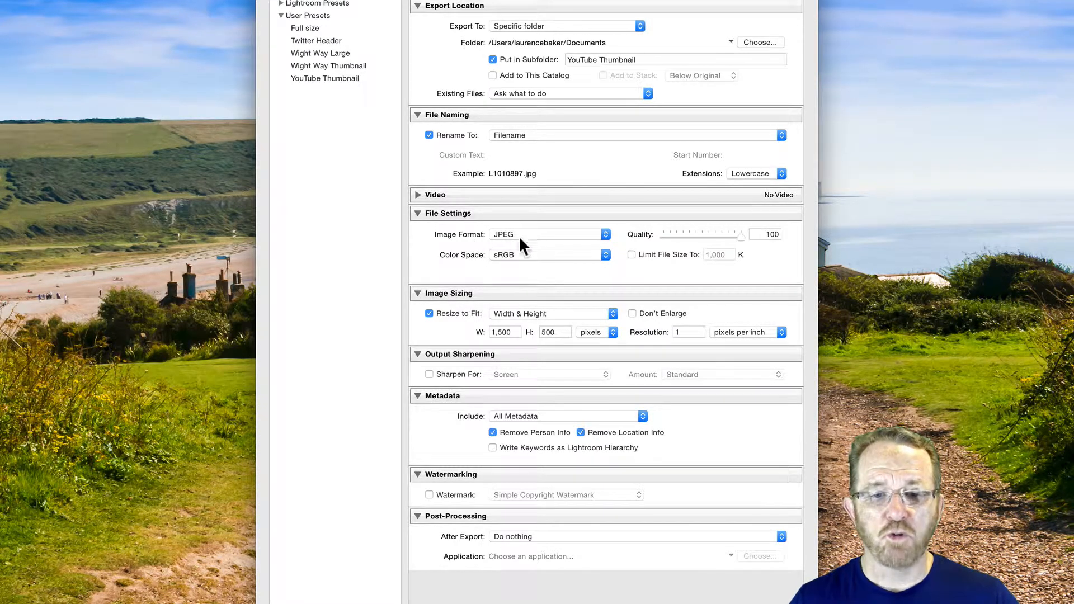
pyautogui.click(548, 234)
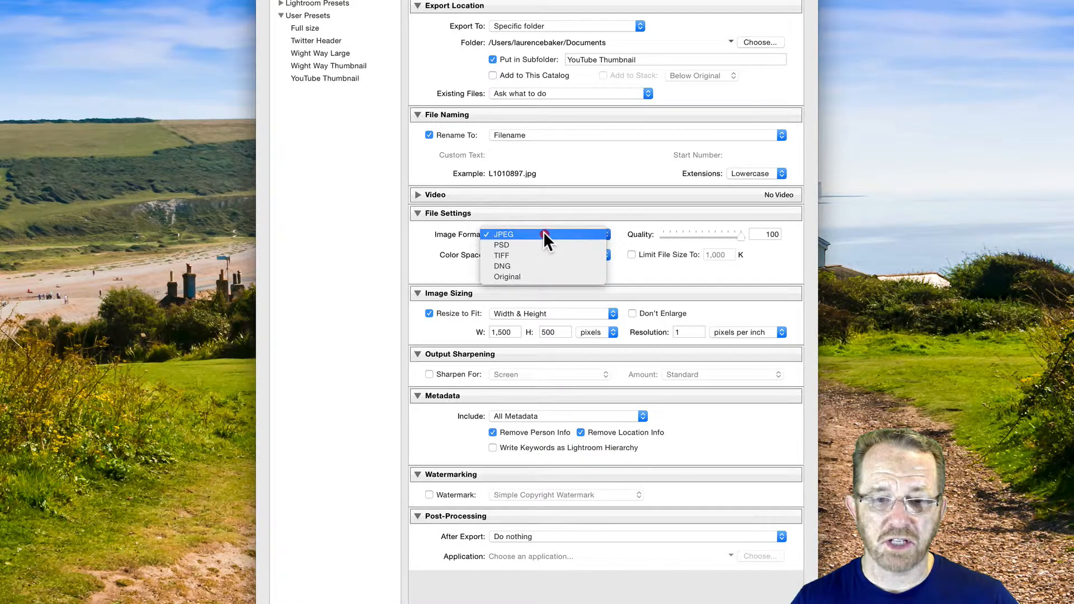
pyautogui.click(502, 233)
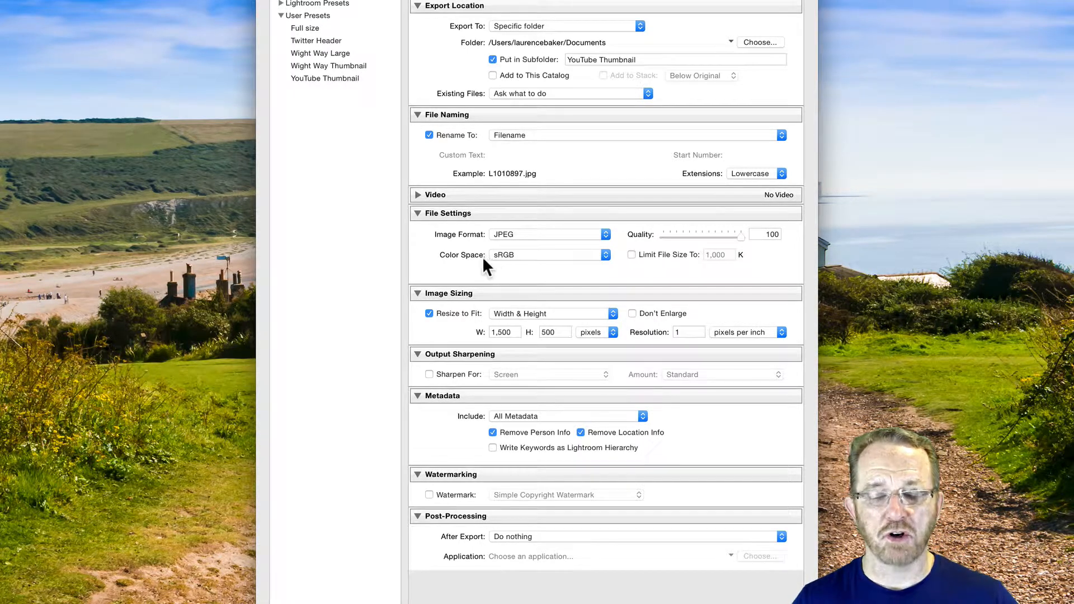
pyautogui.click(546, 254)
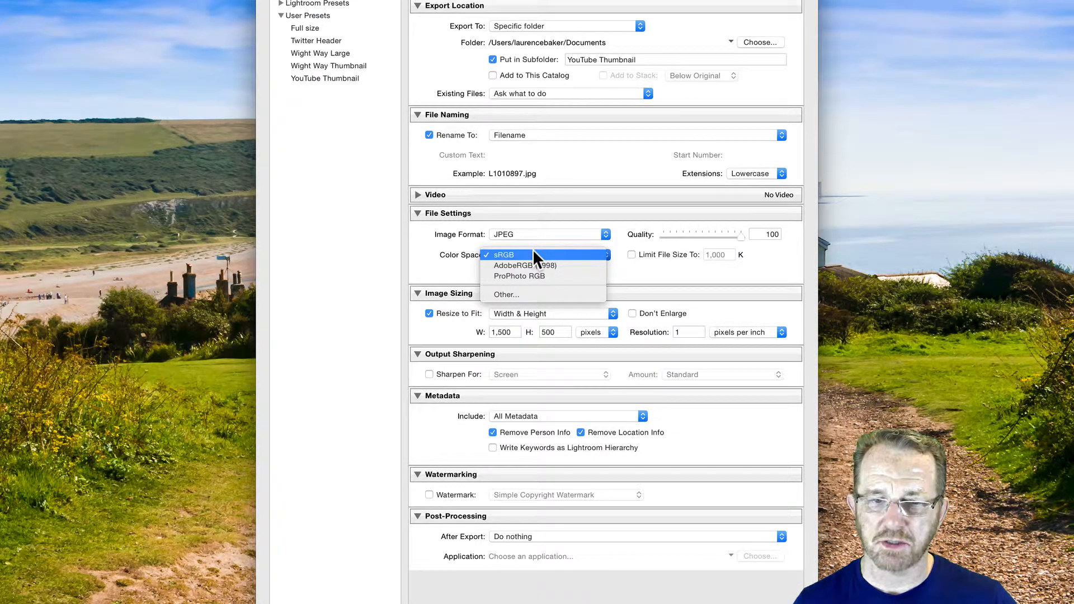
pyautogui.click(504, 253)
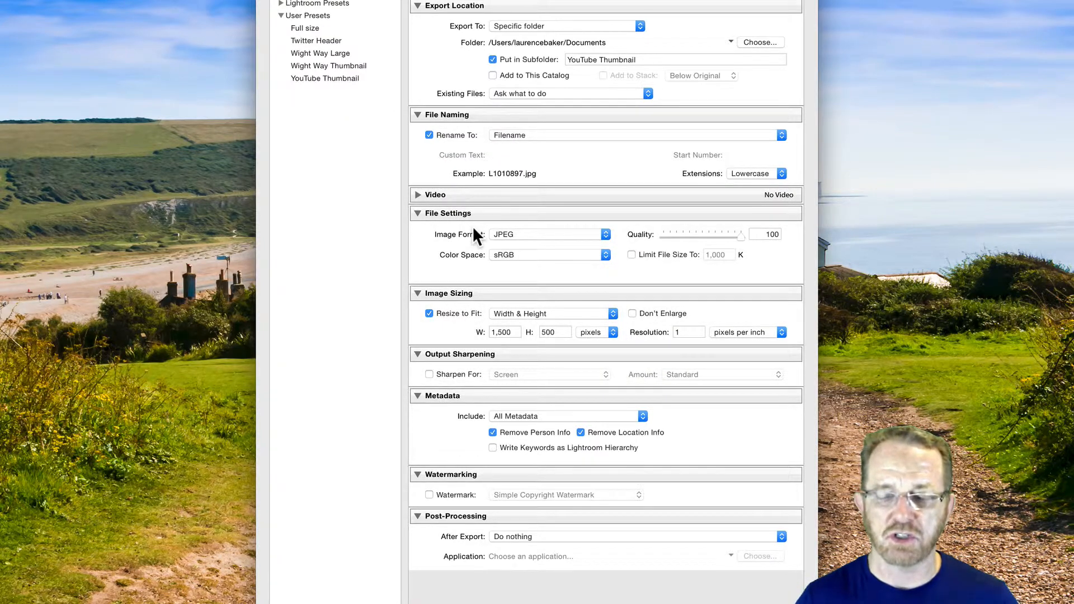
pyautogui.moveTo(626, 264)
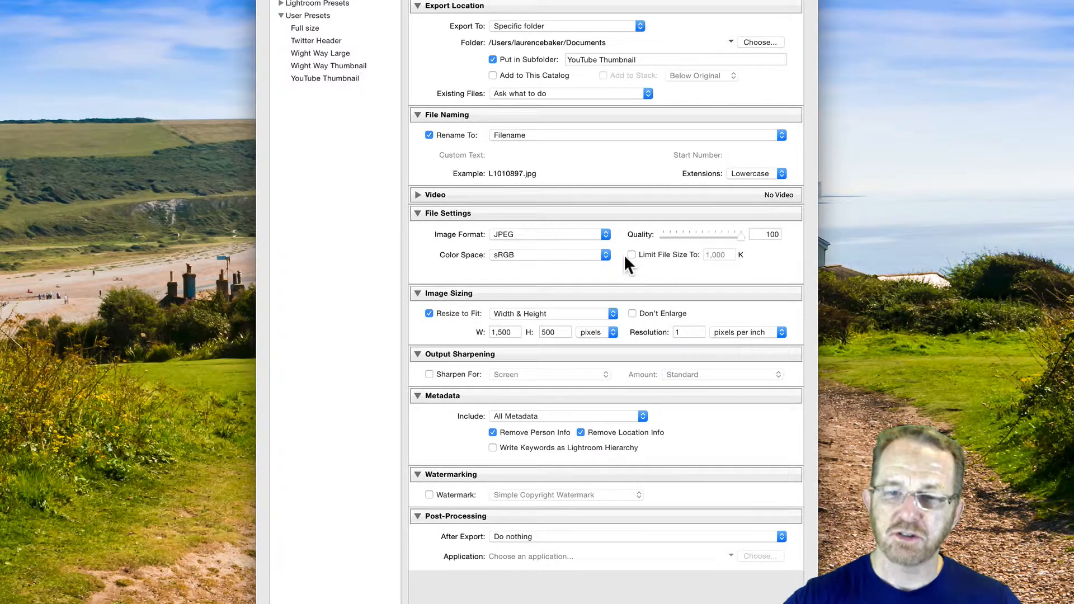
# Step: Limit the exported JPEG's file size to 2,000 K
pyautogui.click(631, 255)
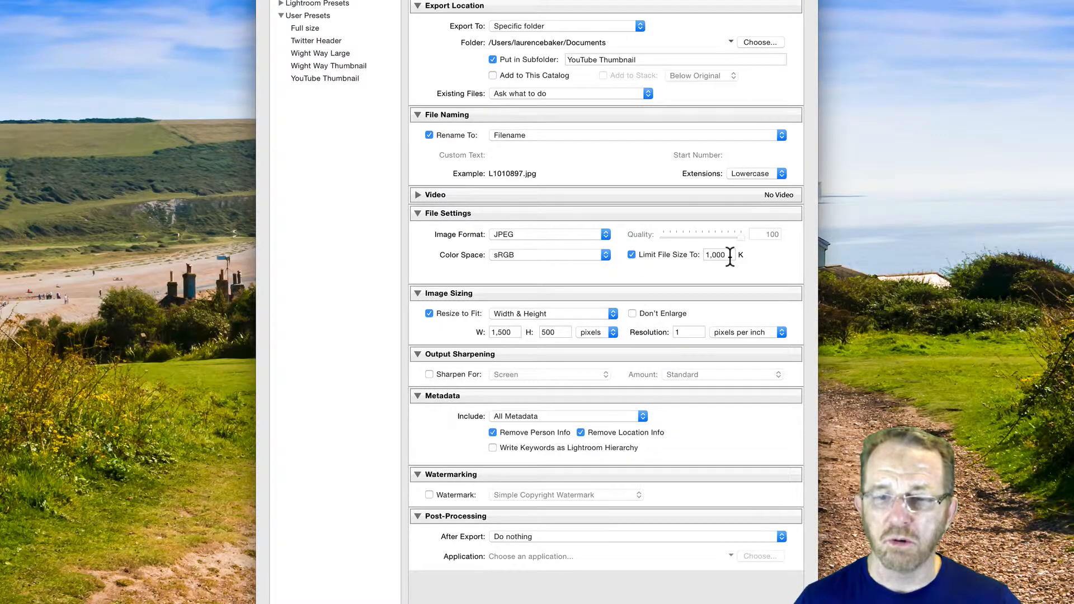
pyautogui.click(715, 254)
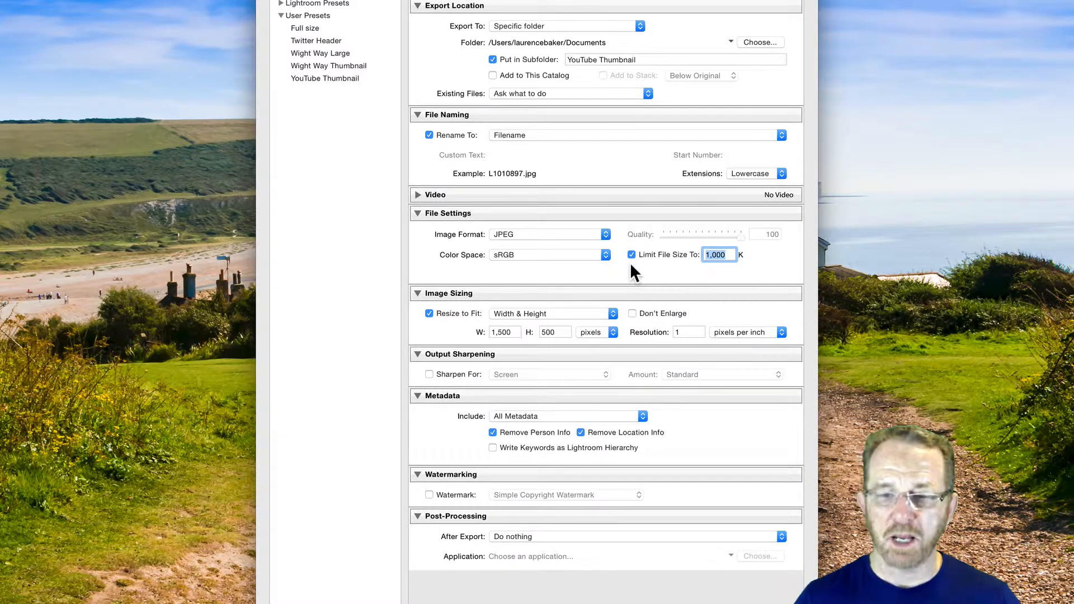
pyautogui.write('200')
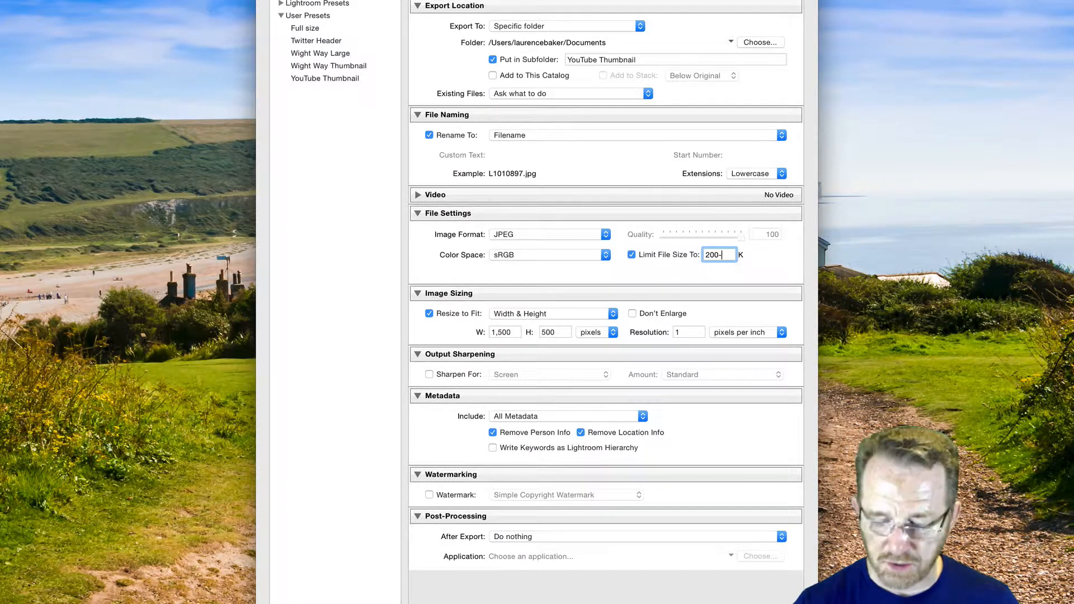
pyautogui.write('2000')
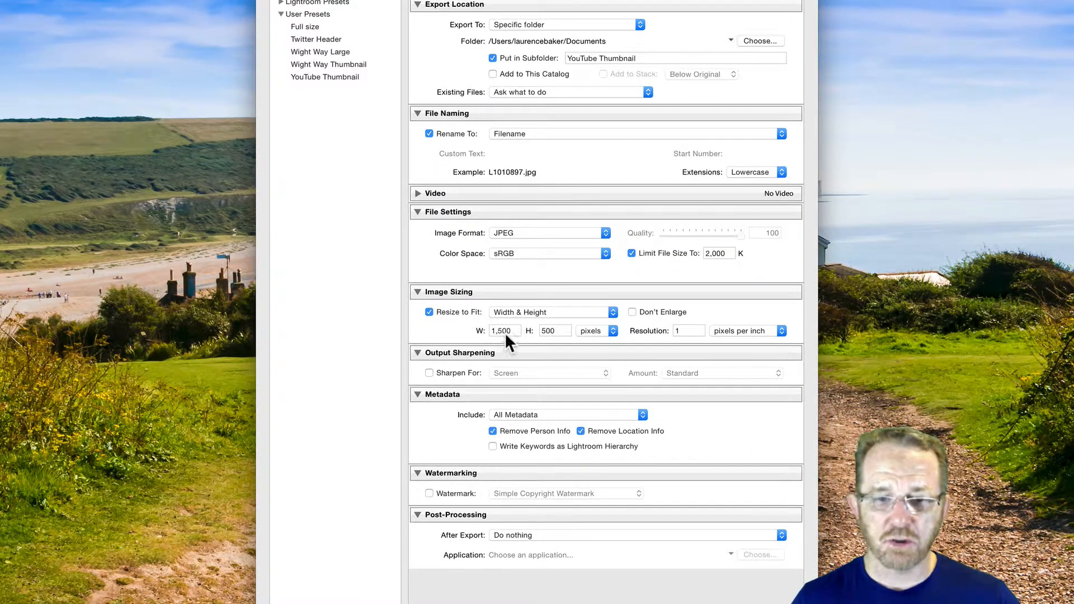
# Step: Resize the export to fit 1280 x 720 pixels
pyautogui.click(504, 331)
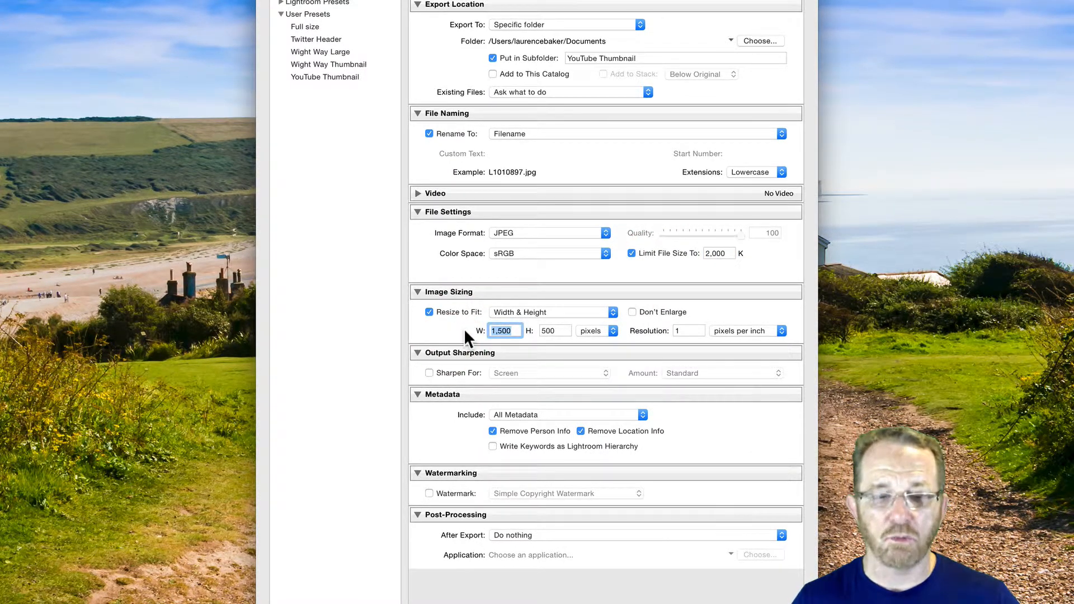
pyautogui.write('12')
pyautogui.click(555, 330)
pyautogui.write('720')
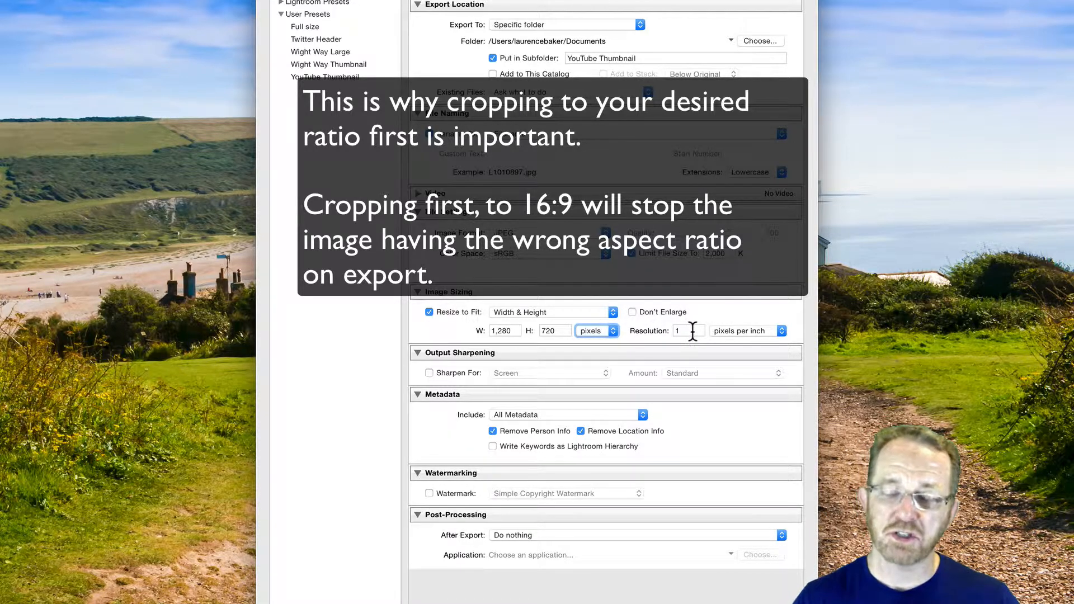
pyautogui.moveTo(694, 340)
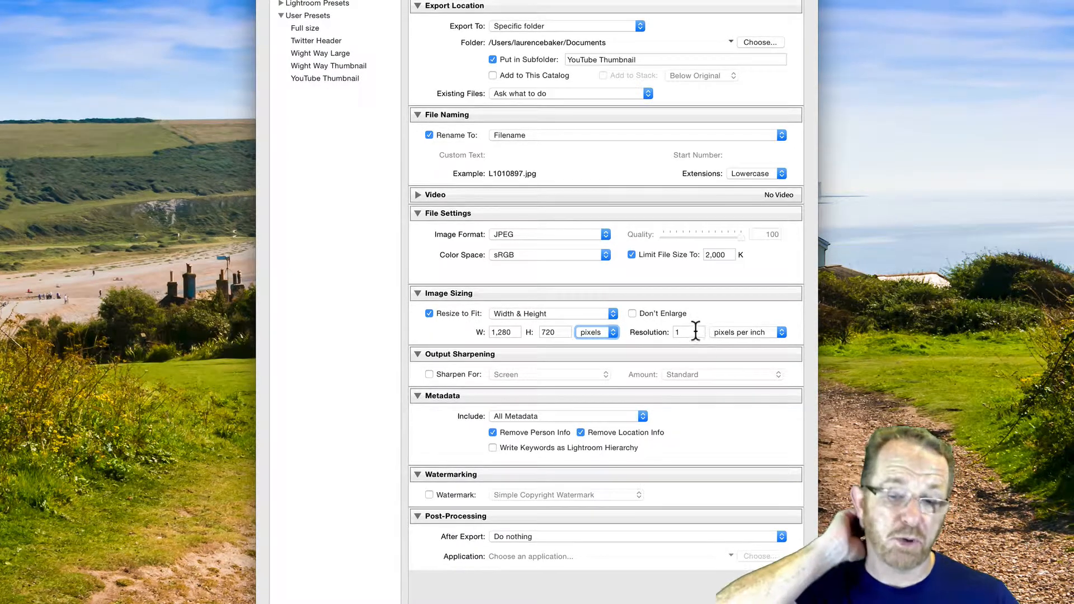
# Step: Keep resolution in pixels per inch and turn on output sharpening for Screen at Standard amount
pyautogui.click(747, 333)
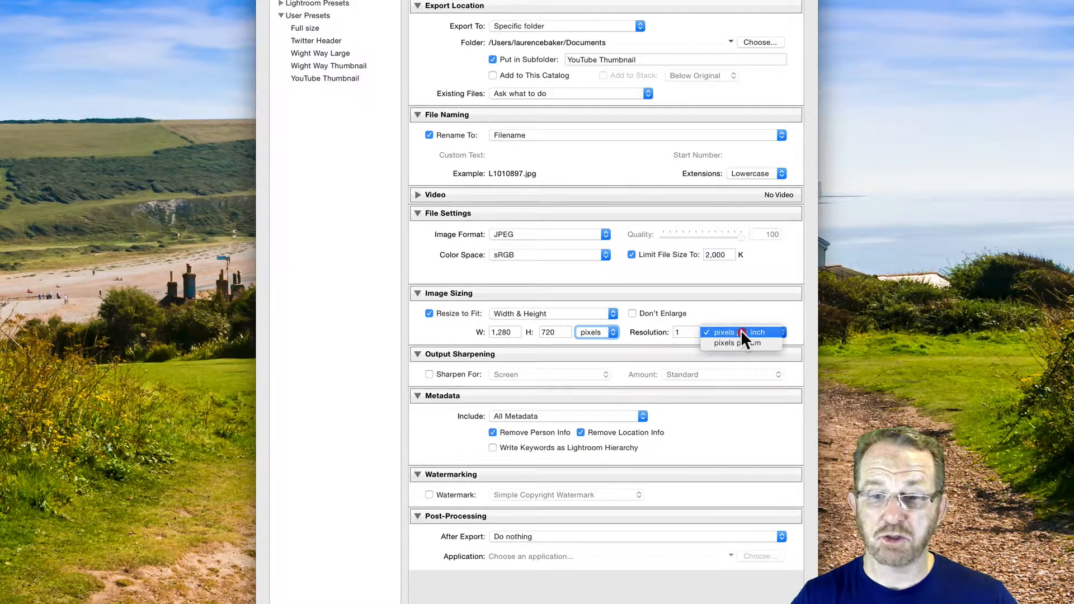
pyautogui.click(736, 332)
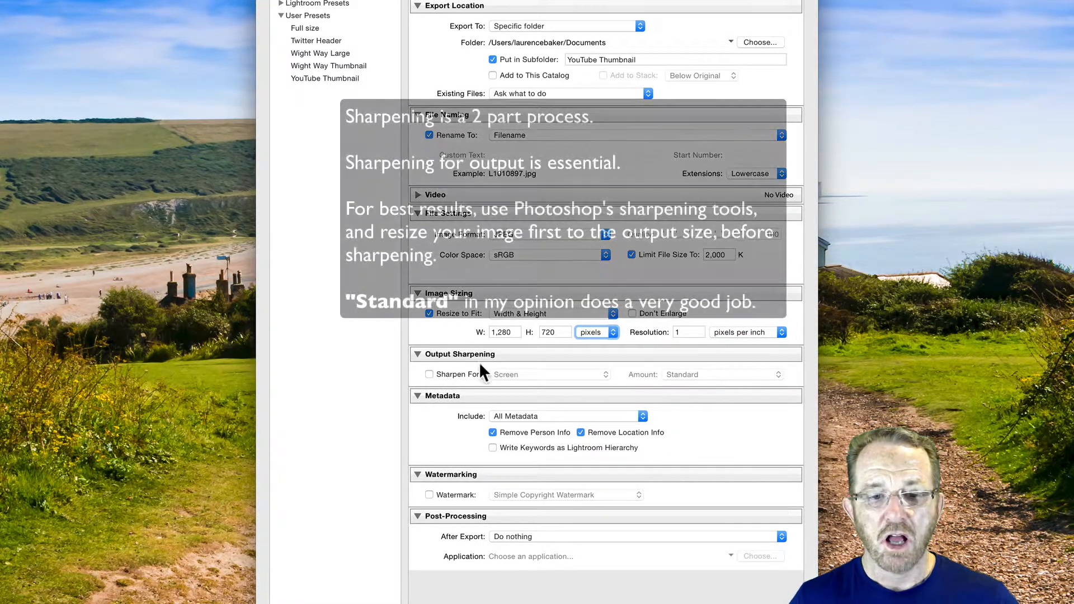
pyautogui.click(430, 374)
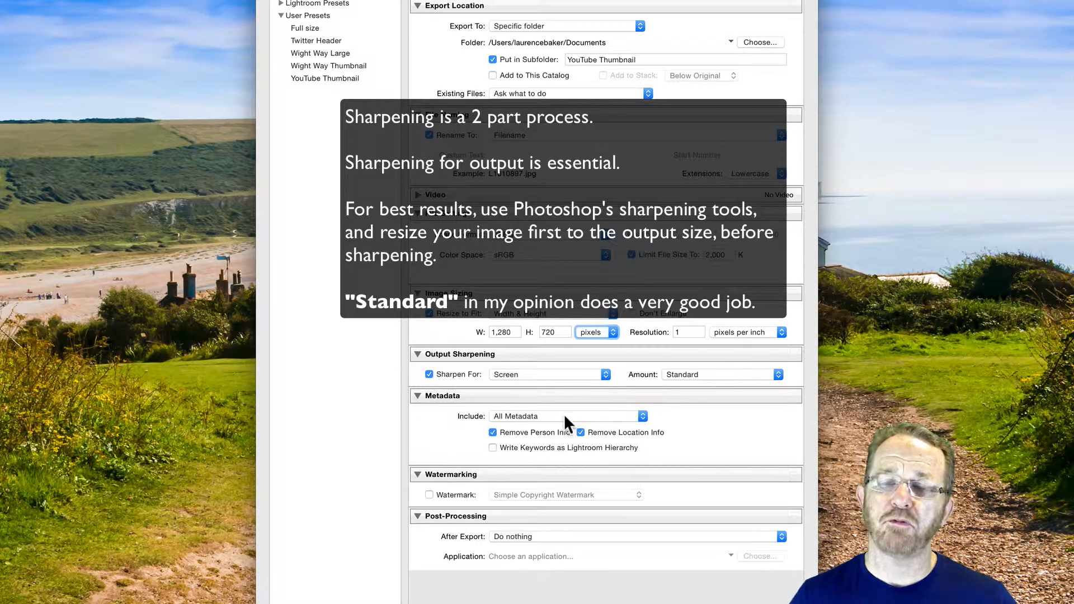
pyautogui.moveTo(582, 425)
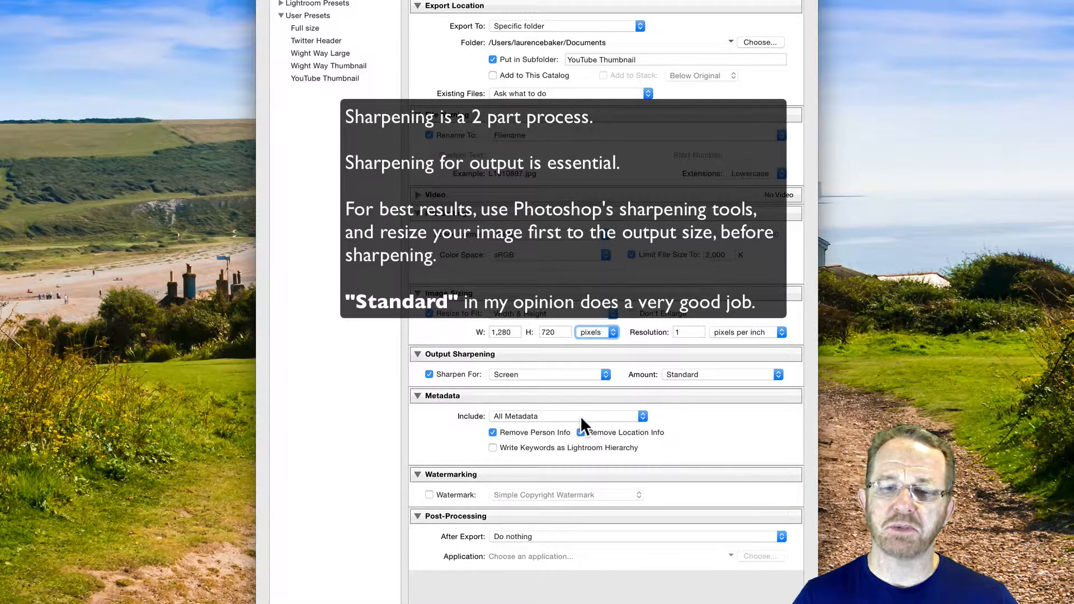
pyautogui.click(582, 432)
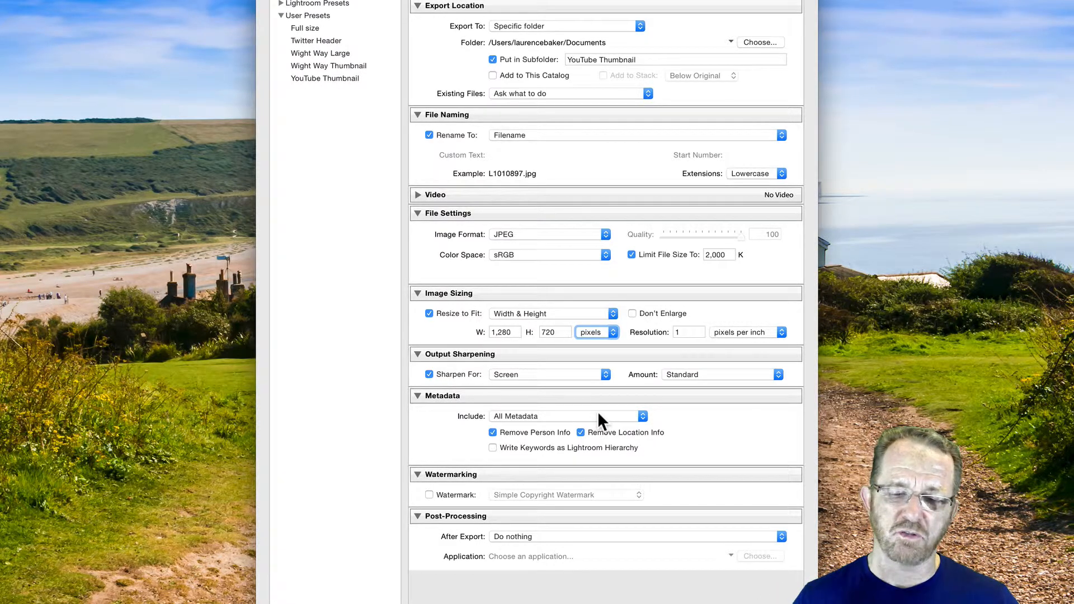
pyautogui.moveTo(695, 545)
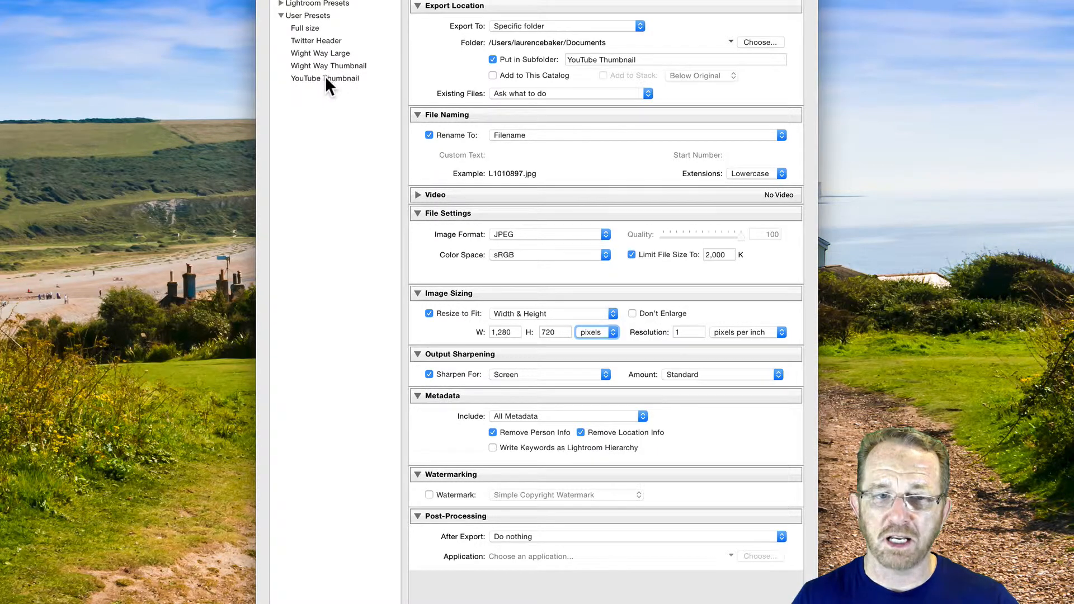
pyautogui.rightClick(324, 78)
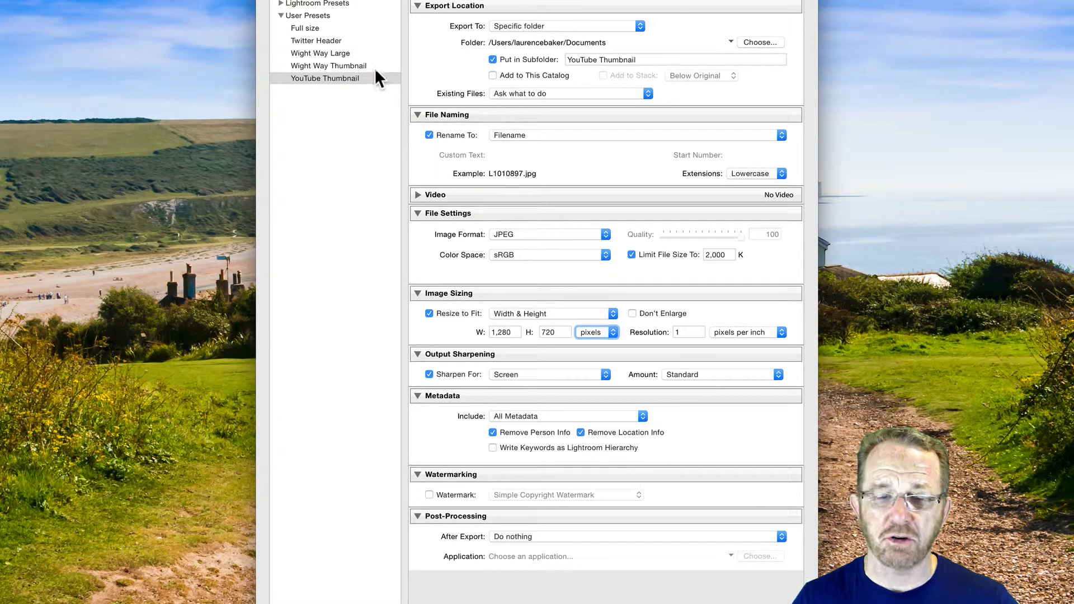
pyautogui.moveTo(360, 53)
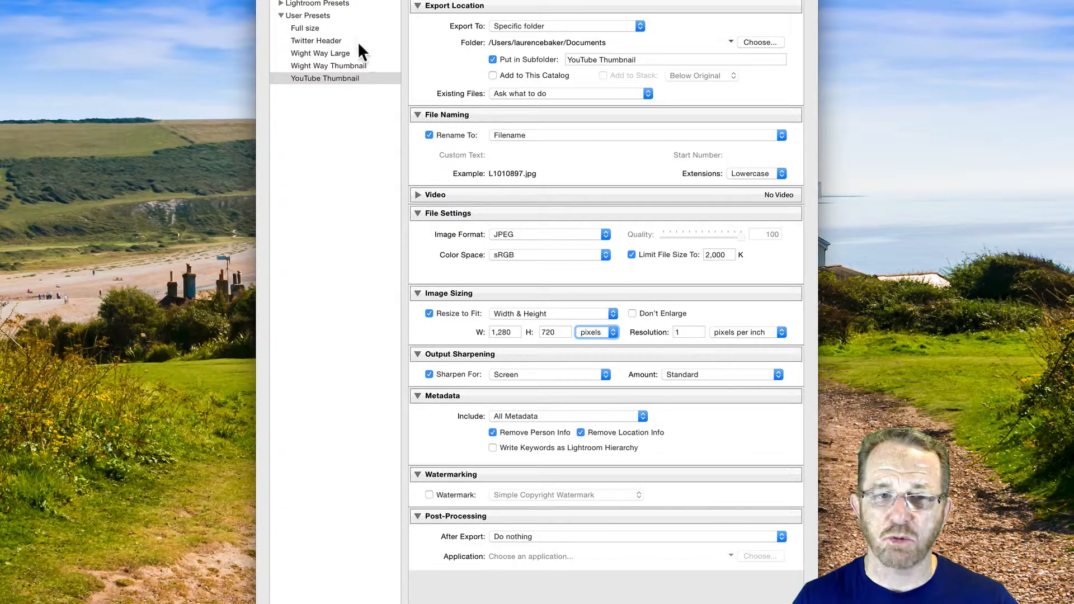
pyautogui.moveTo(380, 78)
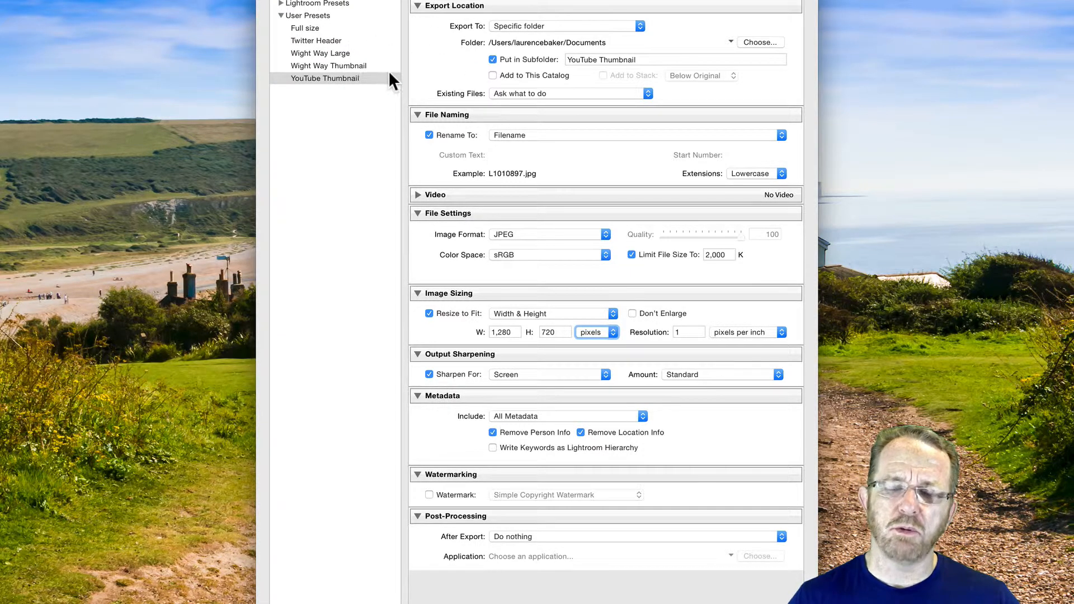
pyautogui.moveTo(380, 89)
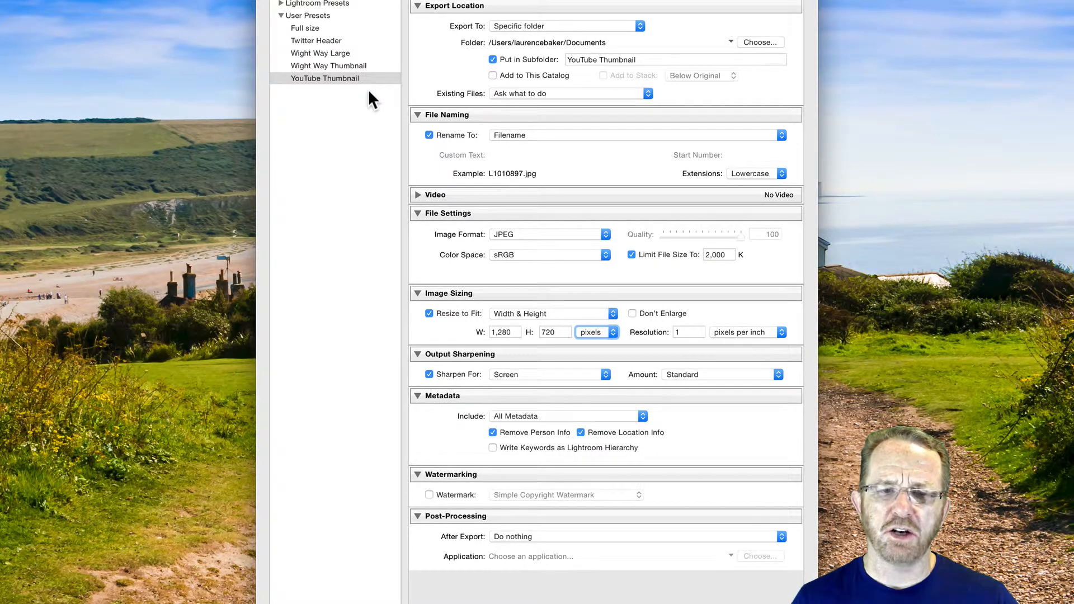
pyautogui.moveTo(449, 107)
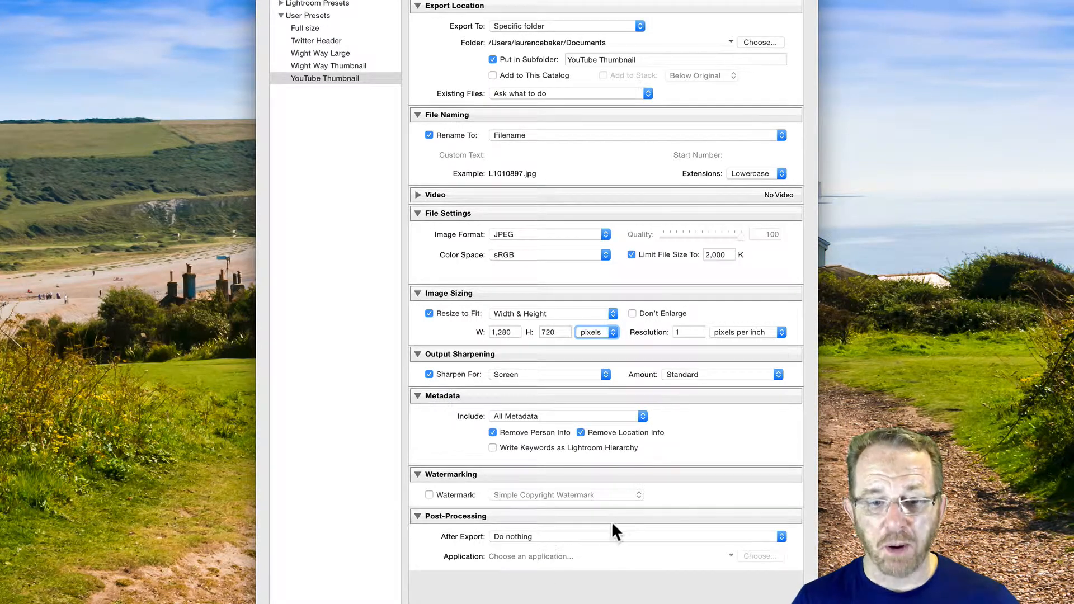
# Step: Set After Export to Show in Finder so the exported L1010897.jpg can be checked in Preview
pyautogui.click(635, 536)
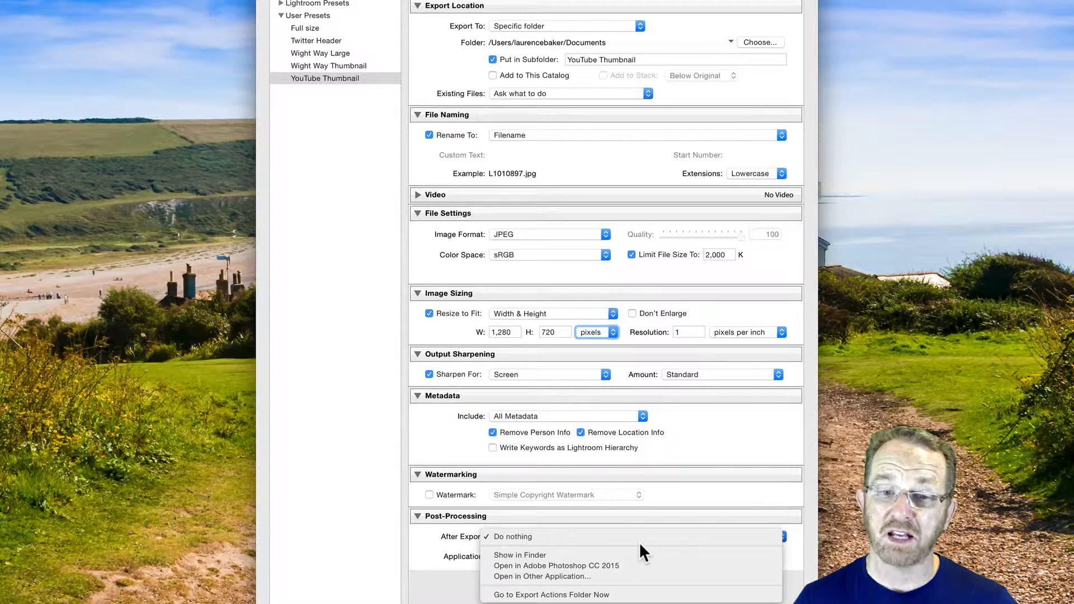
pyautogui.moveTo(640, 553)
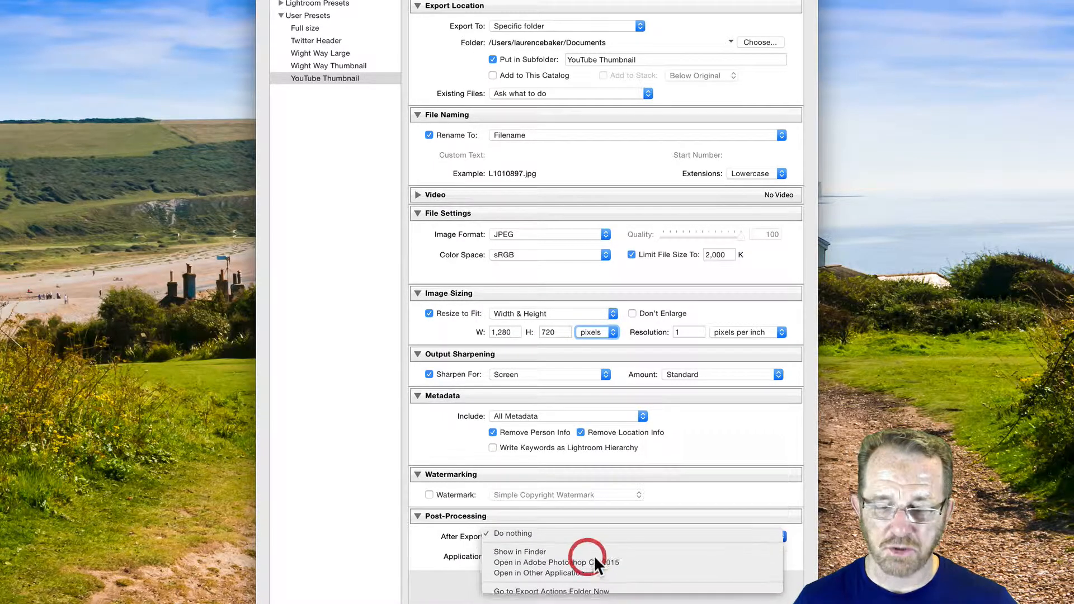
pyautogui.click(520, 552)
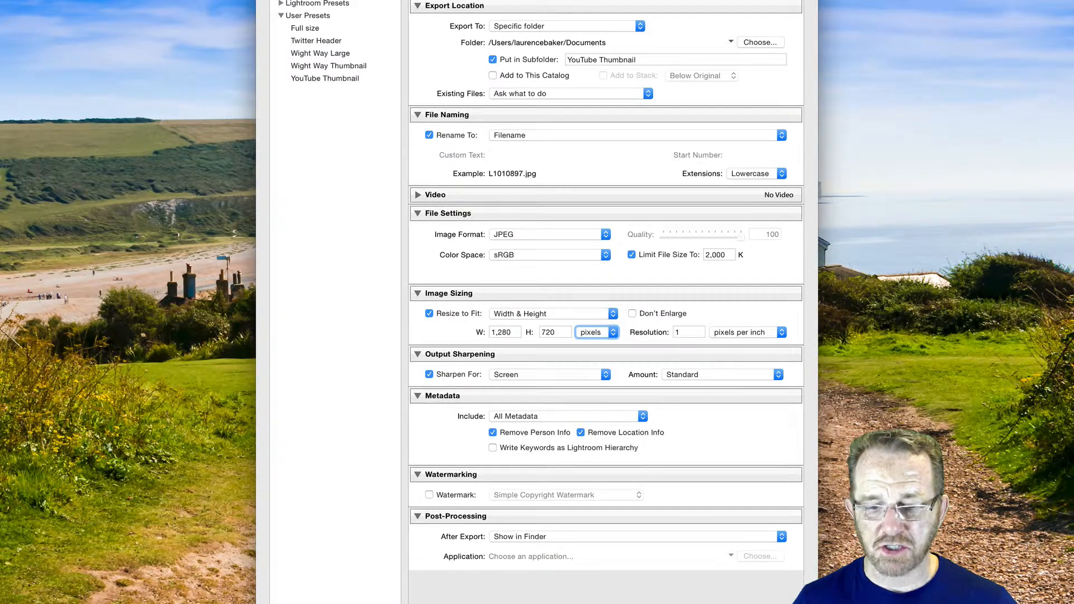
pyautogui.press('Escape')
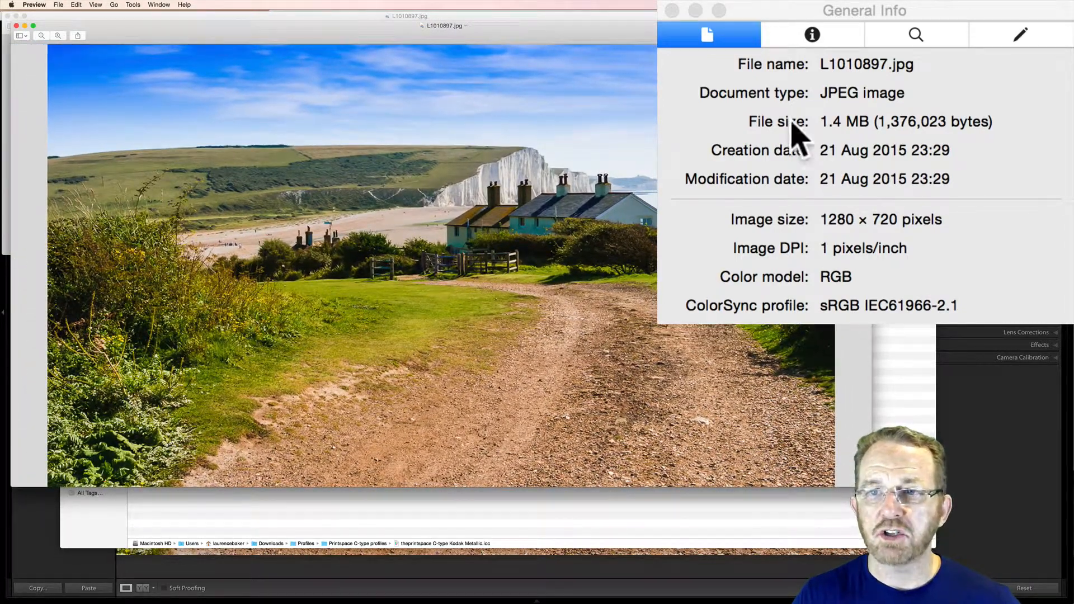
pyautogui.moveTo(801, 158)
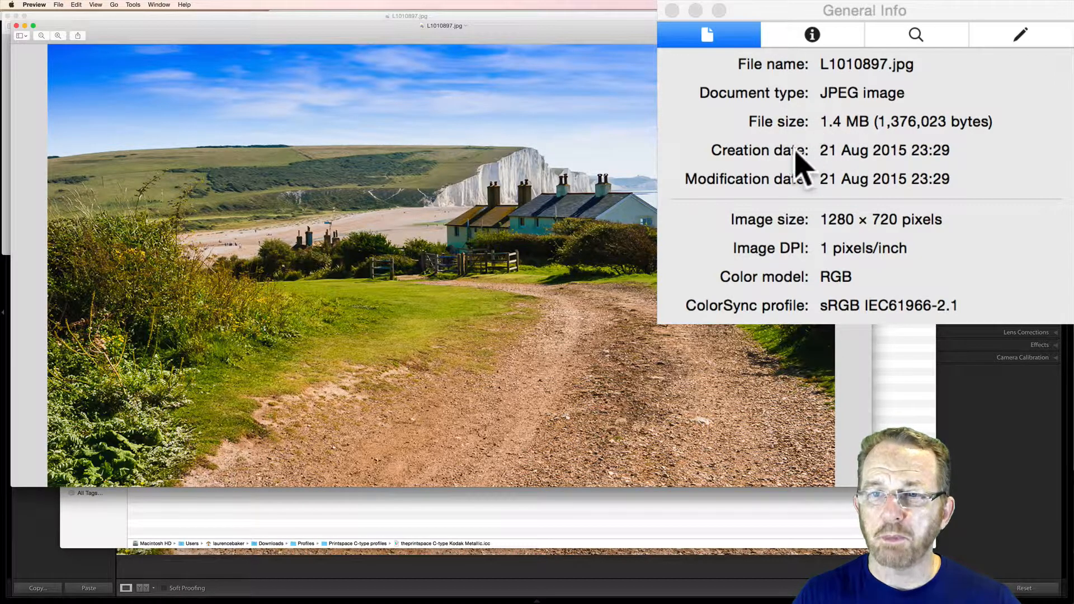
pyautogui.moveTo(884, 236)
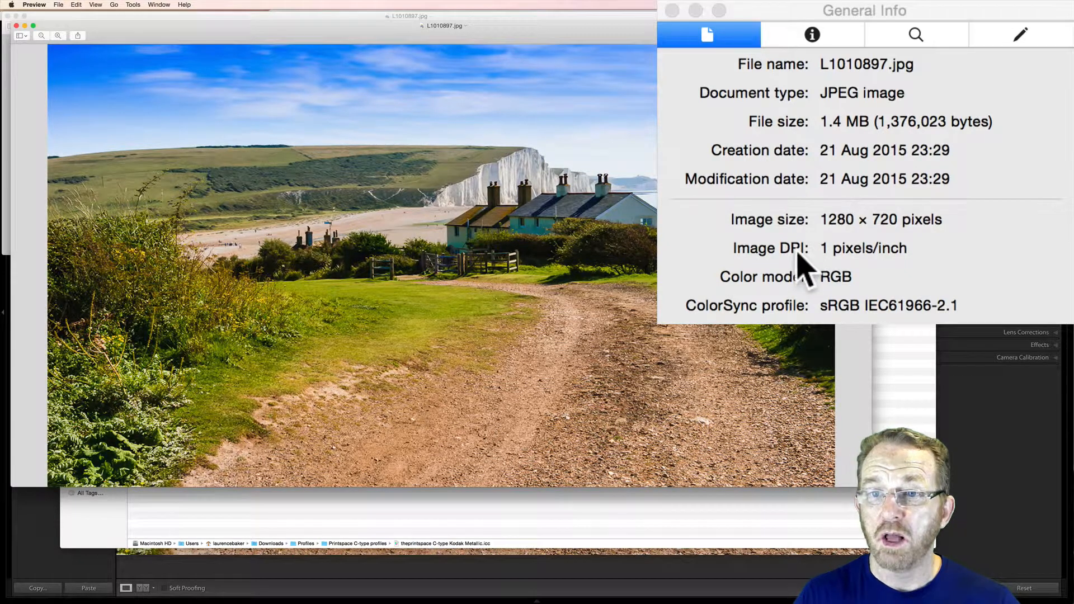
pyautogui.moveTo(932, 268)
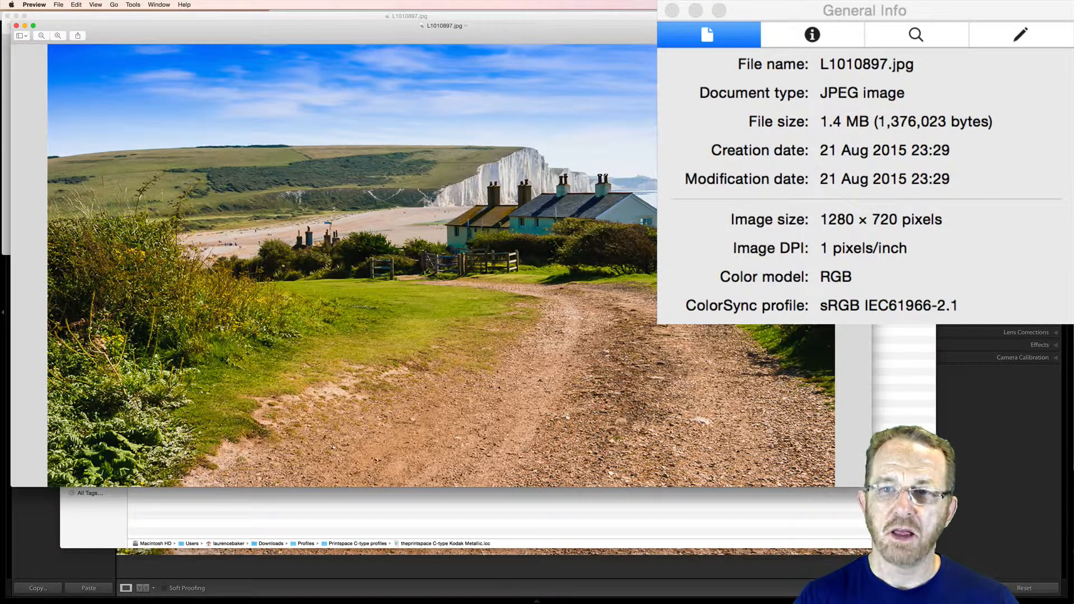
pyautogui.moveTo(870, 237)
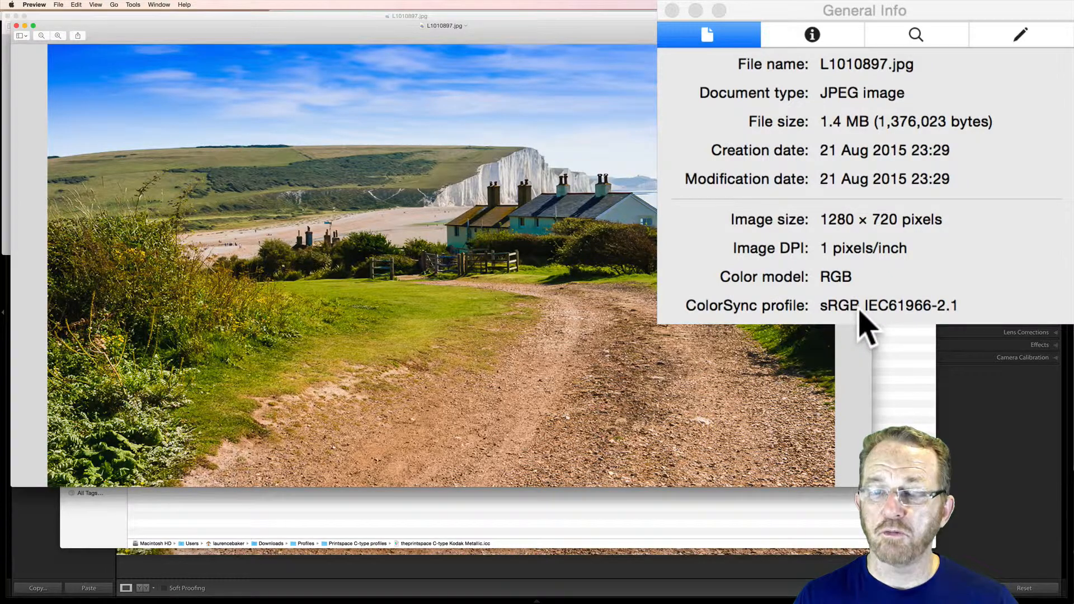
pyautogui.moveTo(962, 312)
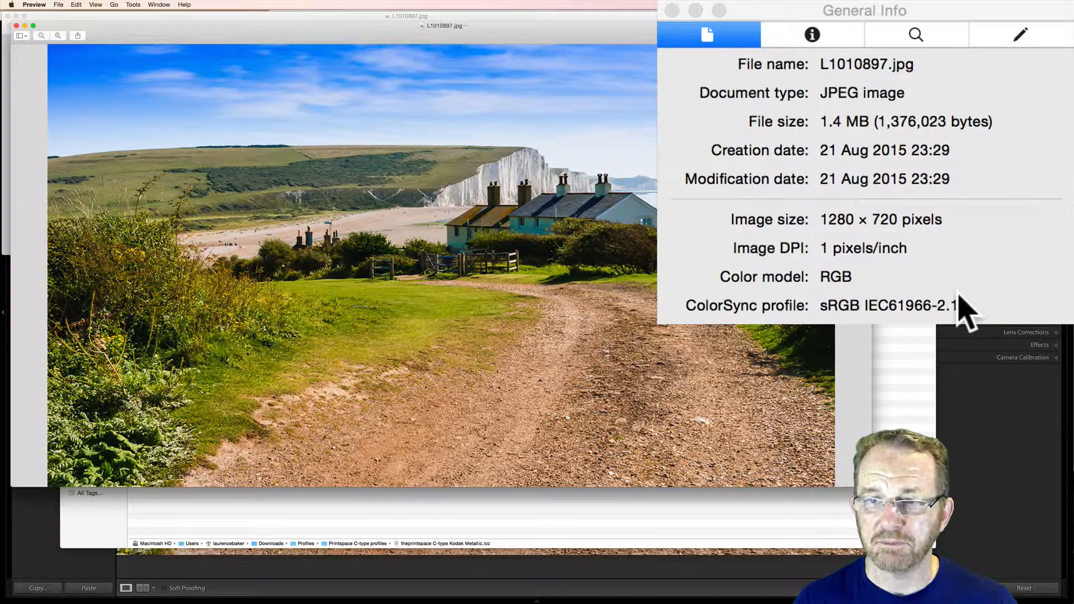
pyautogui.moveTo(629, 37)
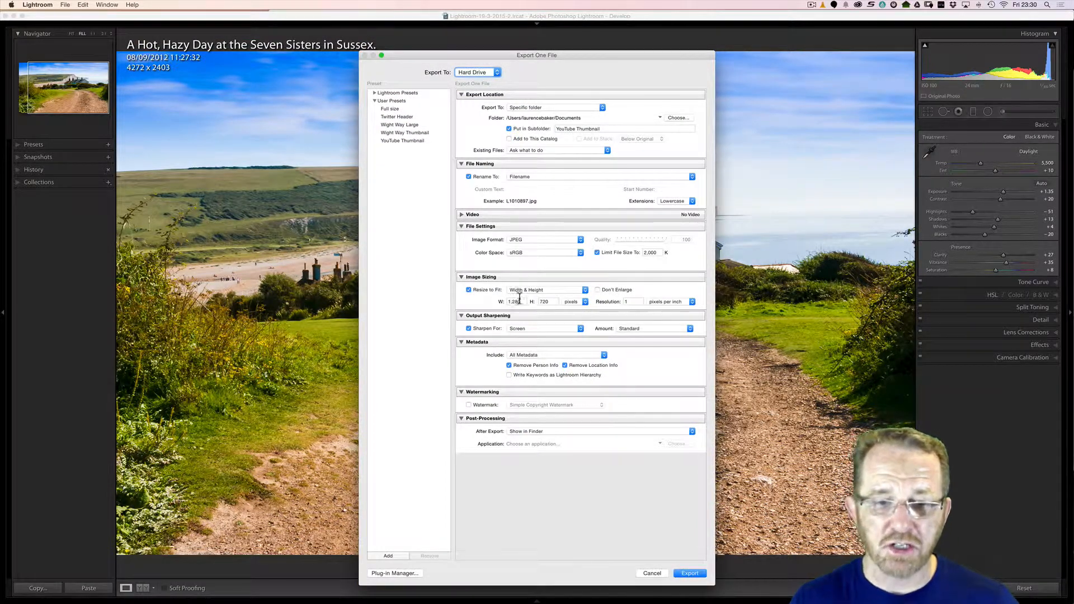
# Step: Set the Image Sizing width to 300 pixels and re-export, hitting the existing L1010897.jpg
pyautogui.click(514, 301)
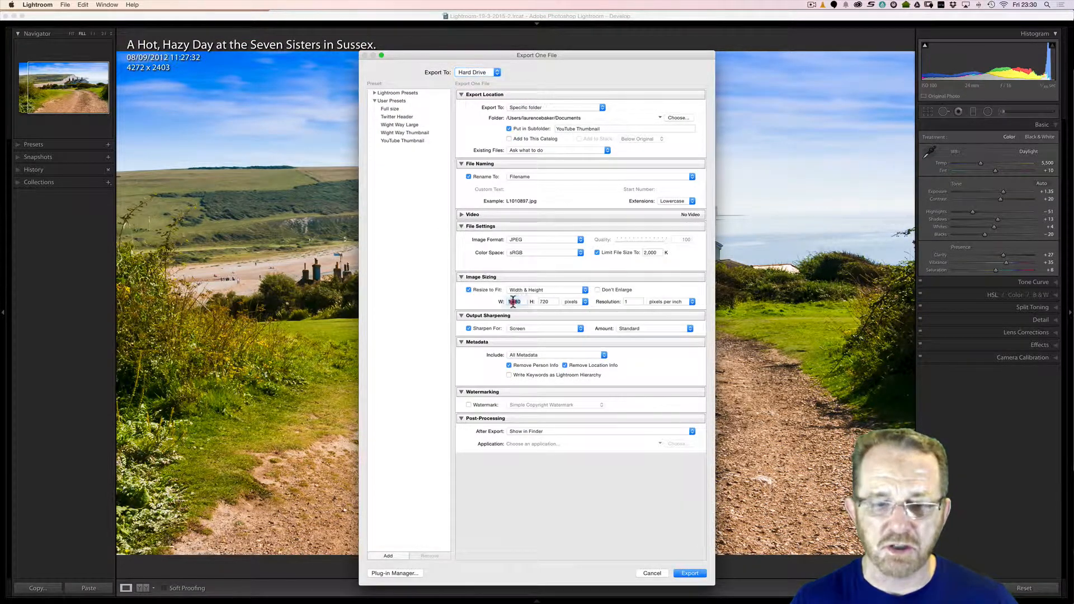
pyautogui.write('1280')
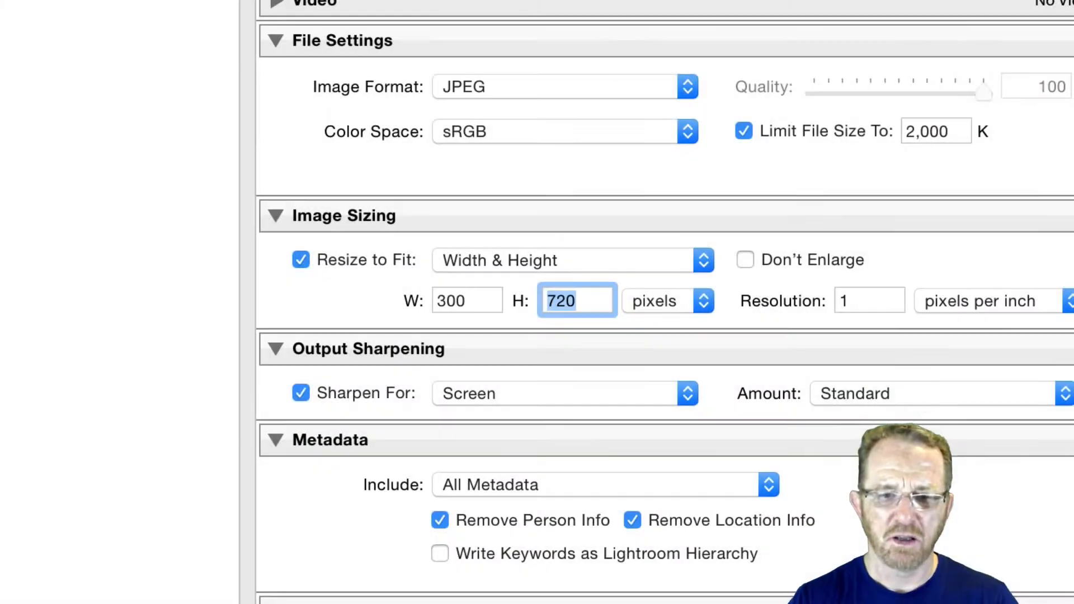
pyautogui.write('5000')
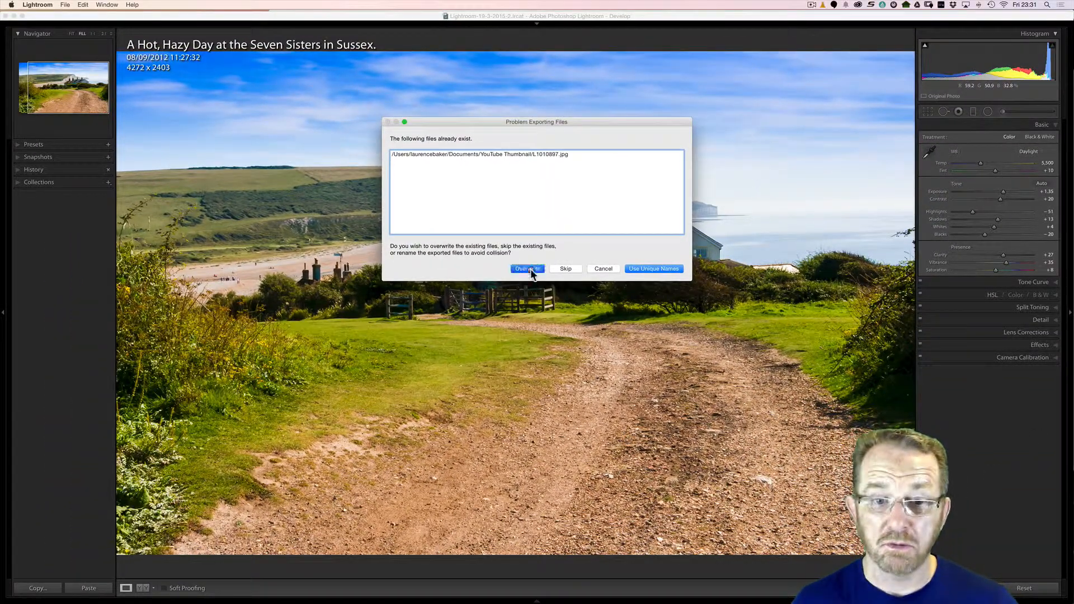
# Step: Overwrite L1010897.jpg and check it in Preview's inspector: 300 × 169 pixels, 231 KB
pyautogui.click(527, 269)
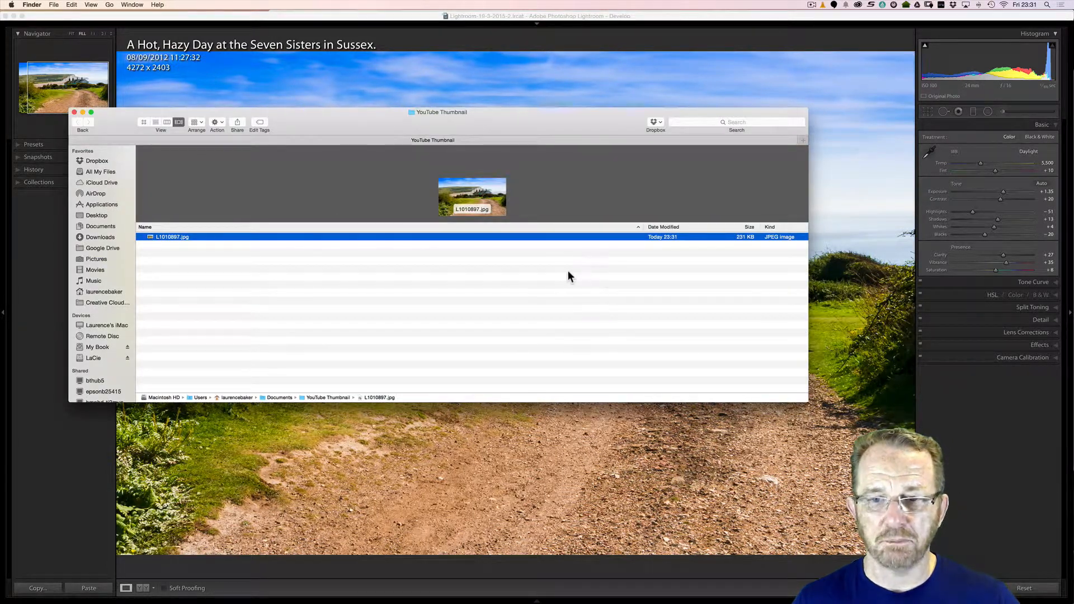
pyautogui.moveTo(260, 249)
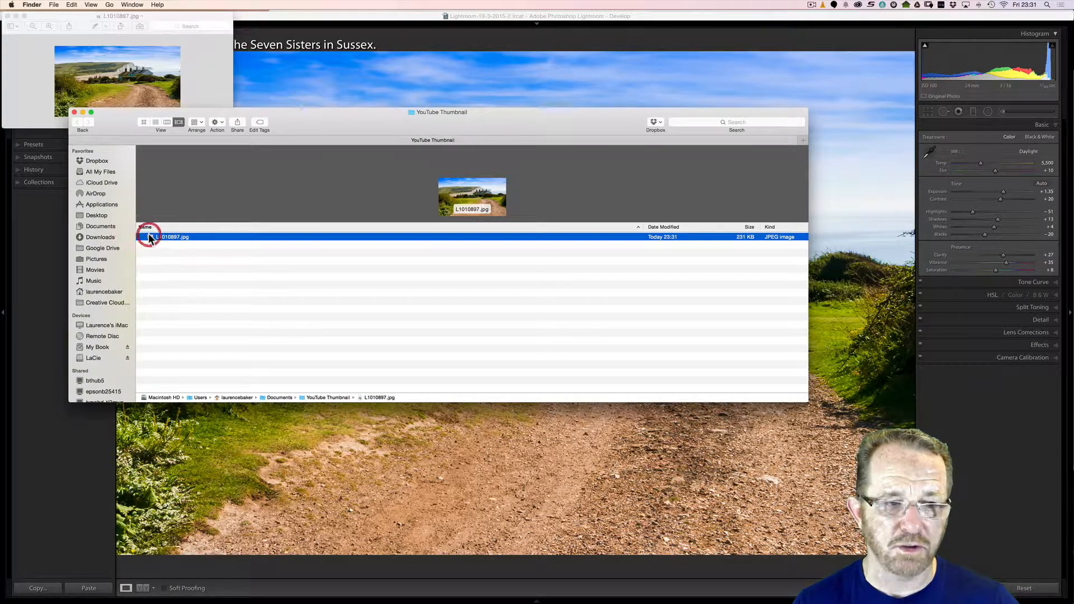
pyautogui.doubleClick(176, 236)
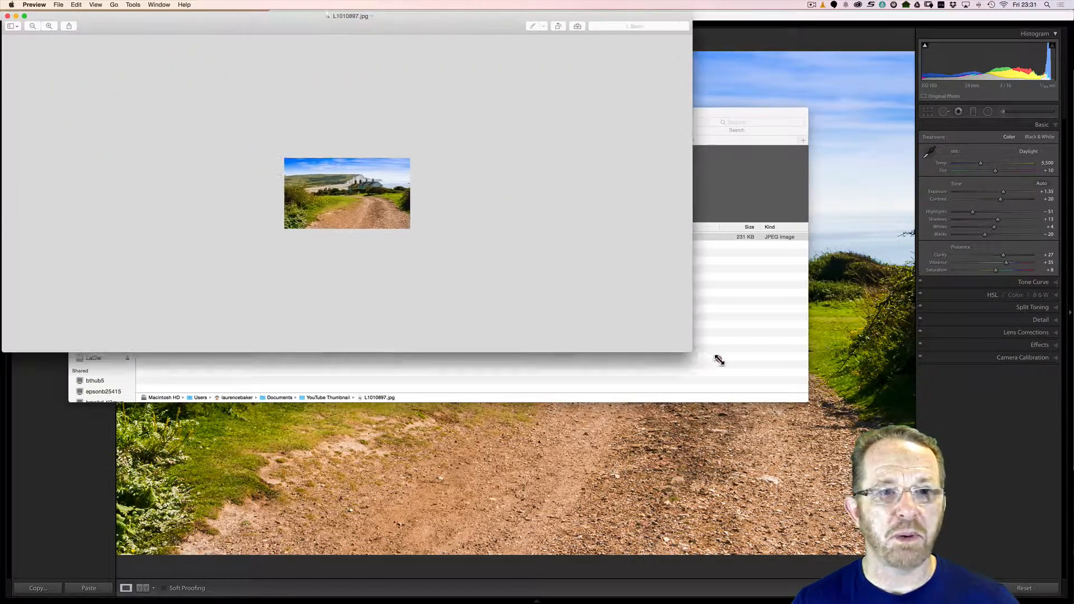
pyautogui.click(133, 5)
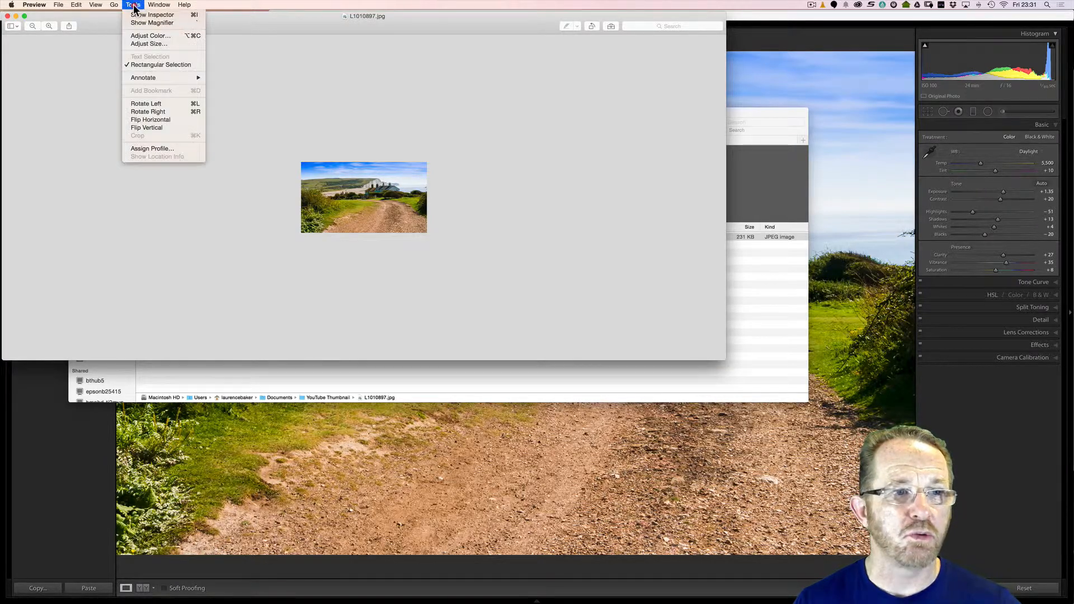
pyautogui.click(151, 14)
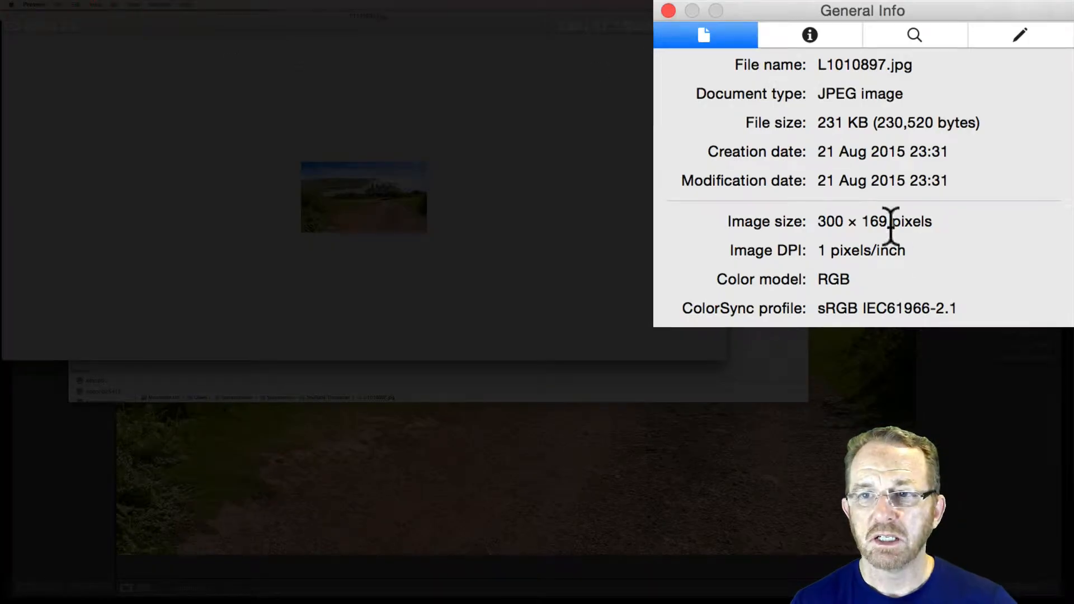
pyautogui.moveTo(856, 151)
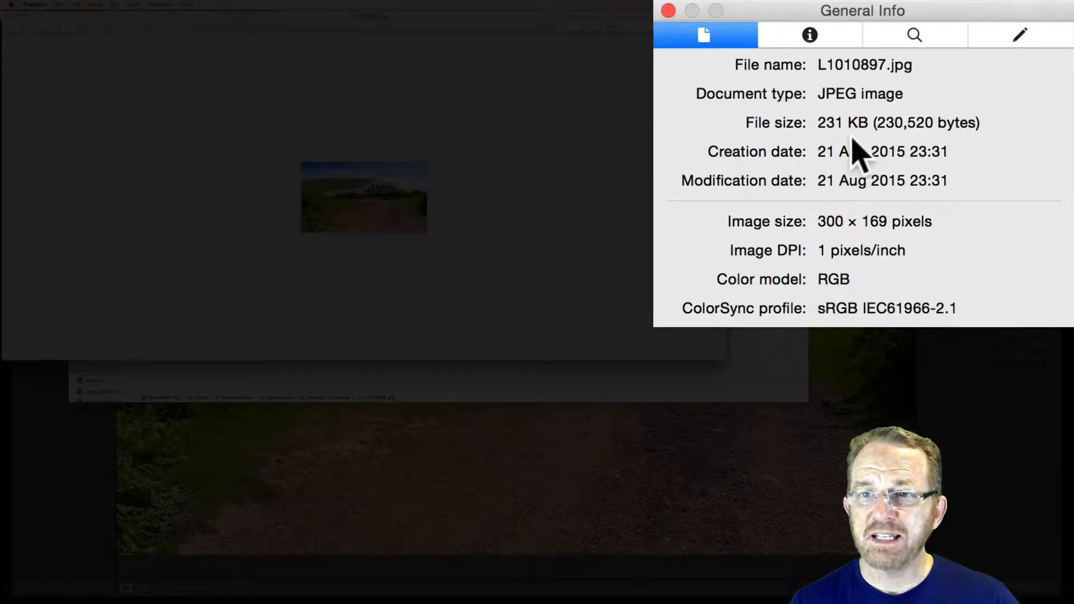
pyautogui.moveTo(878, 216)
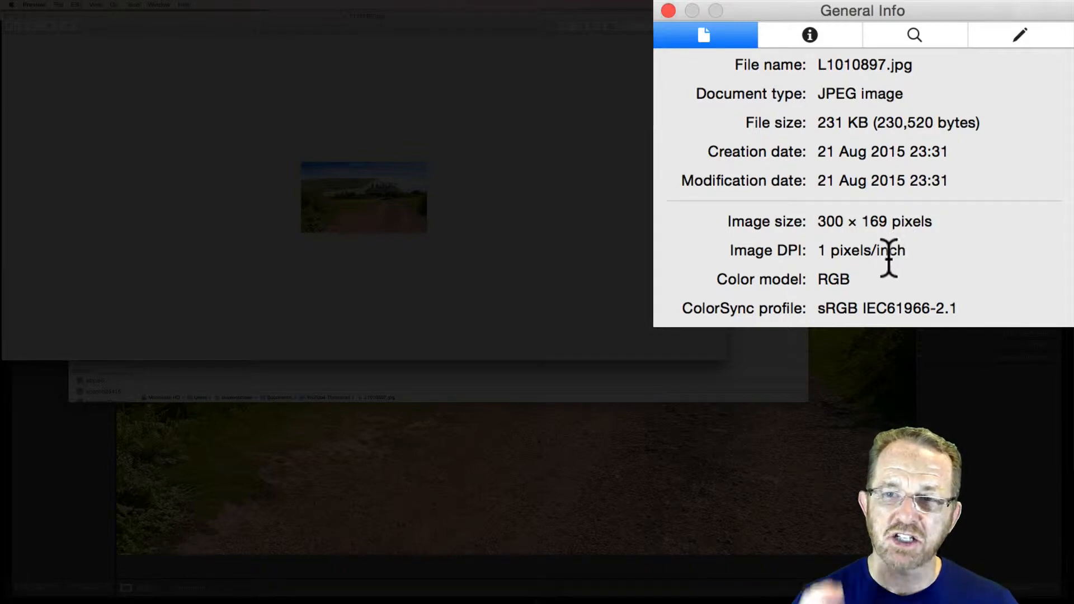
pyautogui.moveTo(816, 250)
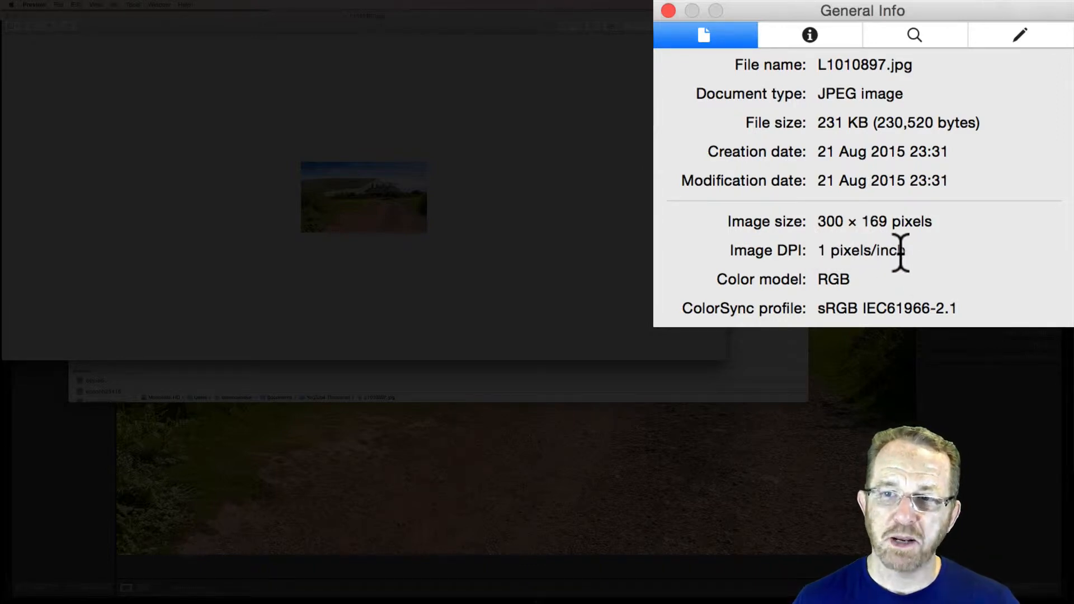
pyautogui.moveTo(936, 308)
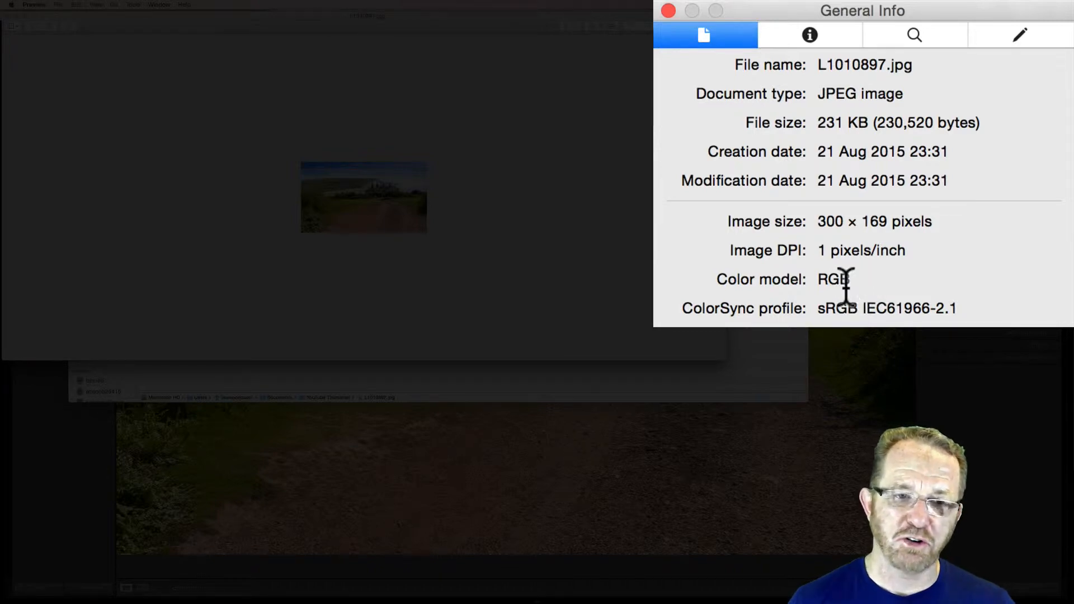
pyautogui.moveTo(880, 246)
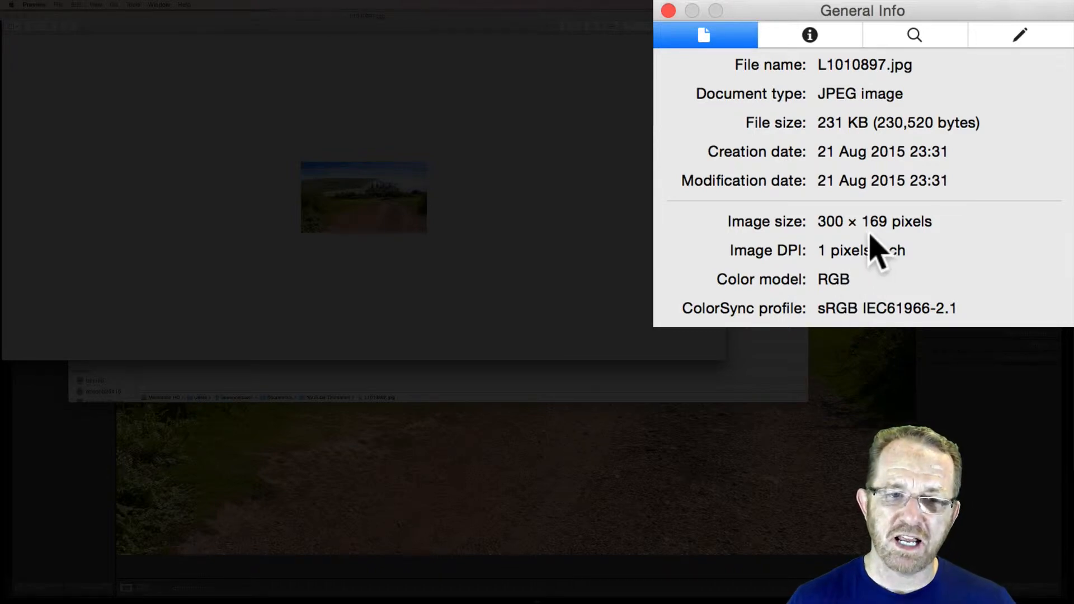